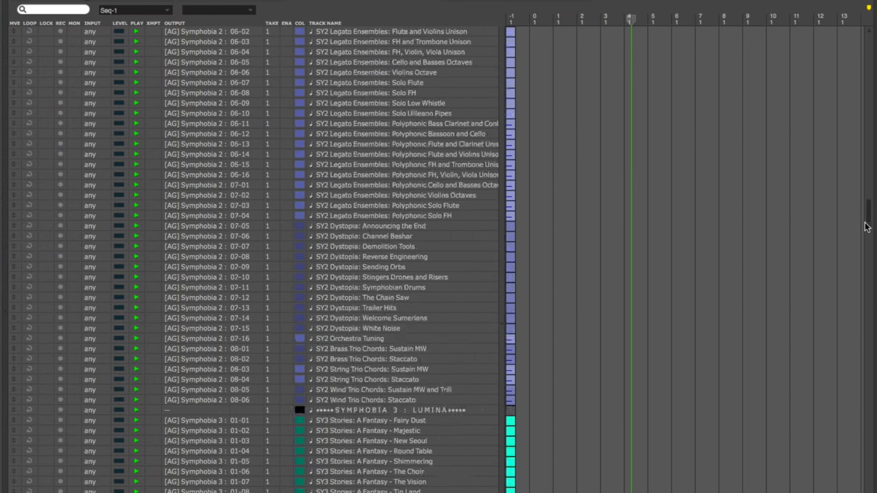
Step: Scroll the track list, filter it by 'flute', and select a flute track
scroll(down, 3)
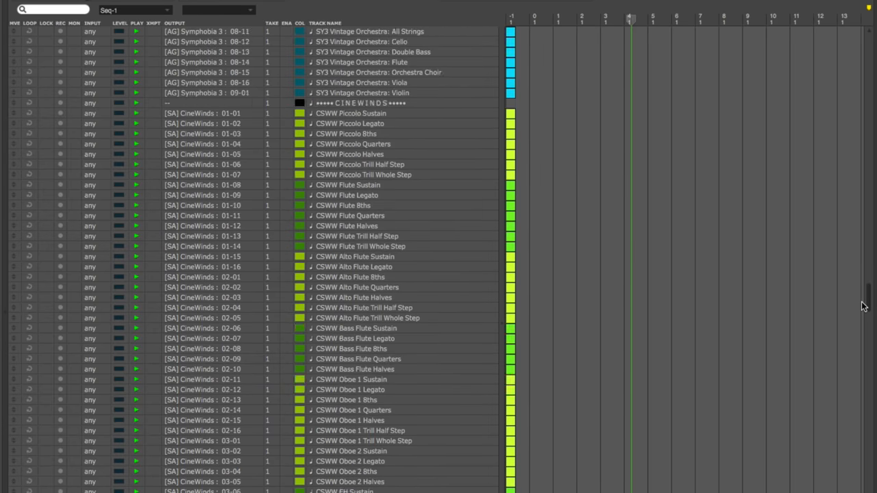
scroll(down, 3)
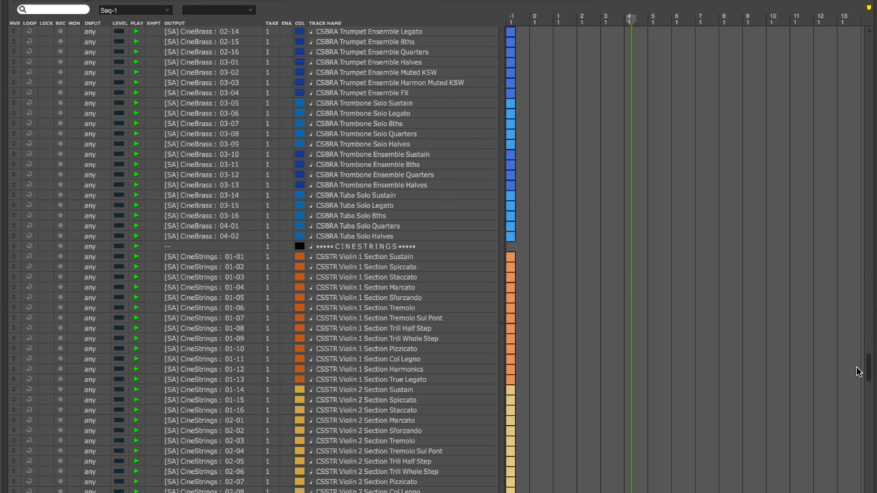
scroll(down, 3)
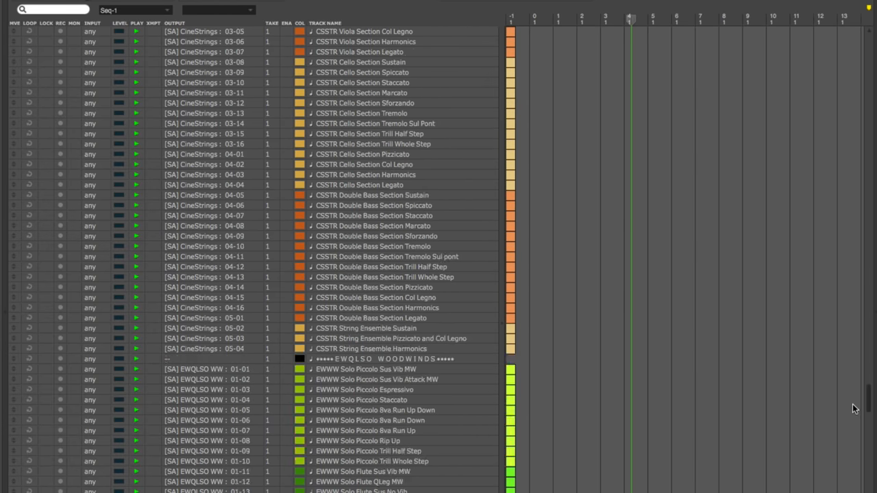
scroll(down, 3)
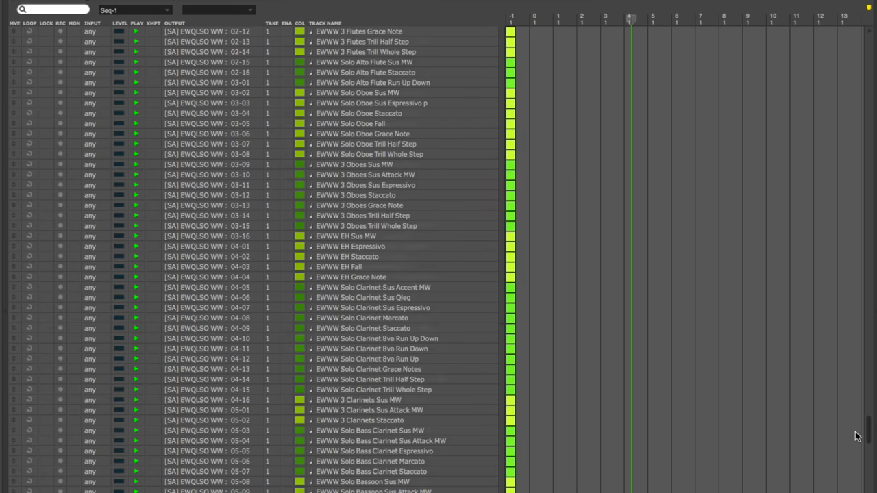
scroll(down, 3)
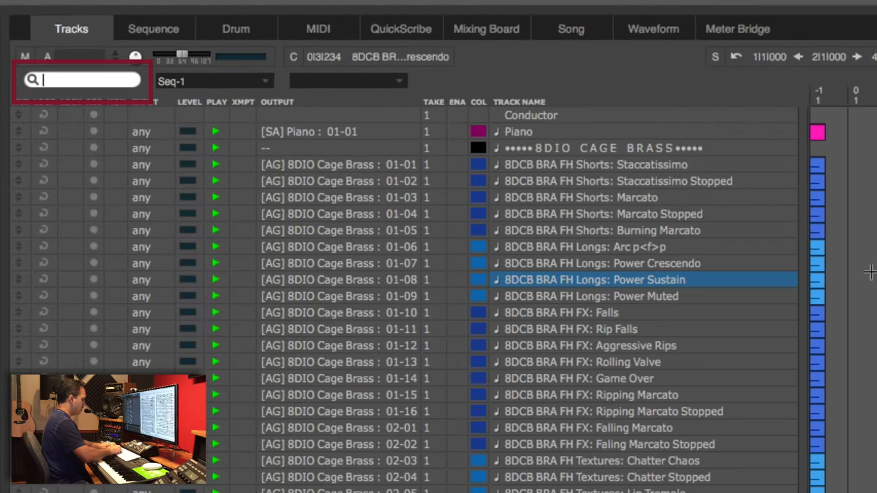
text(flute)
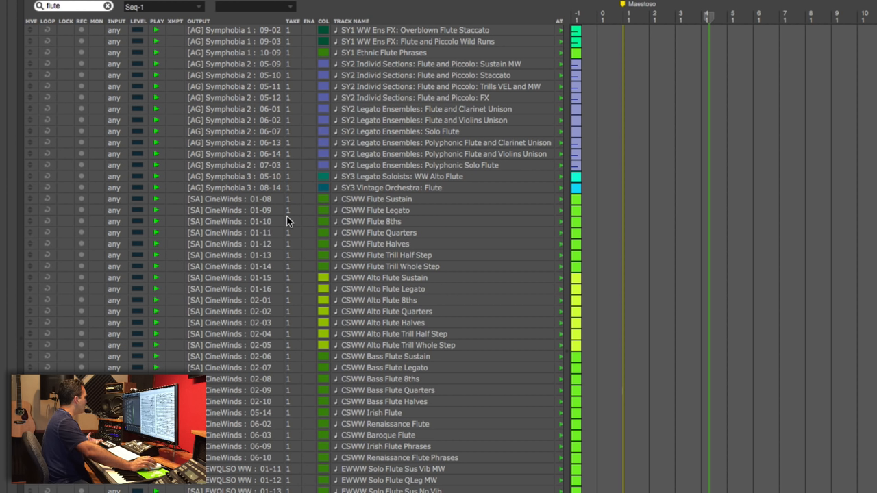
mouse_move(114, 240)
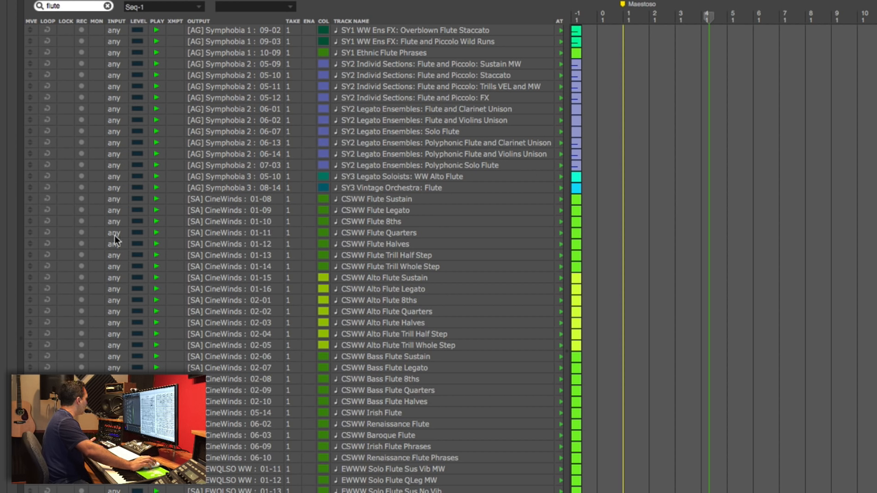
click(81, 232)
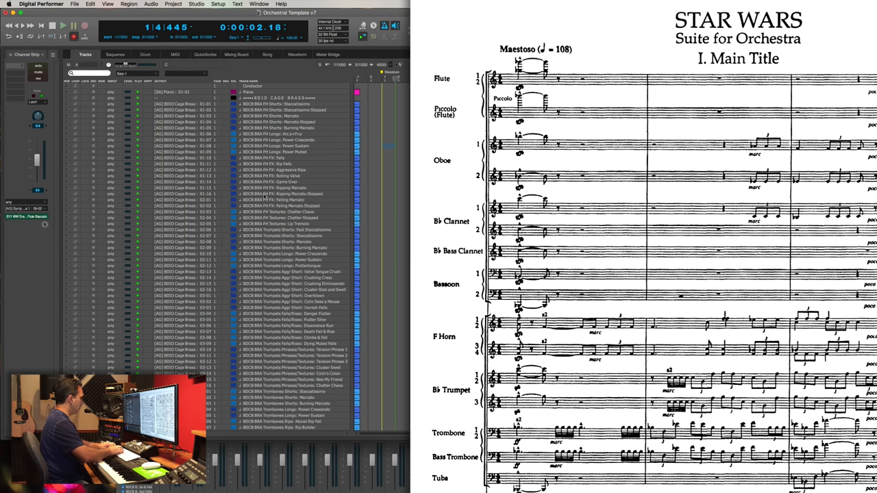
Step: Search the track list for 'piccolo', then clear the search to restore all tracks
text(piccolo)
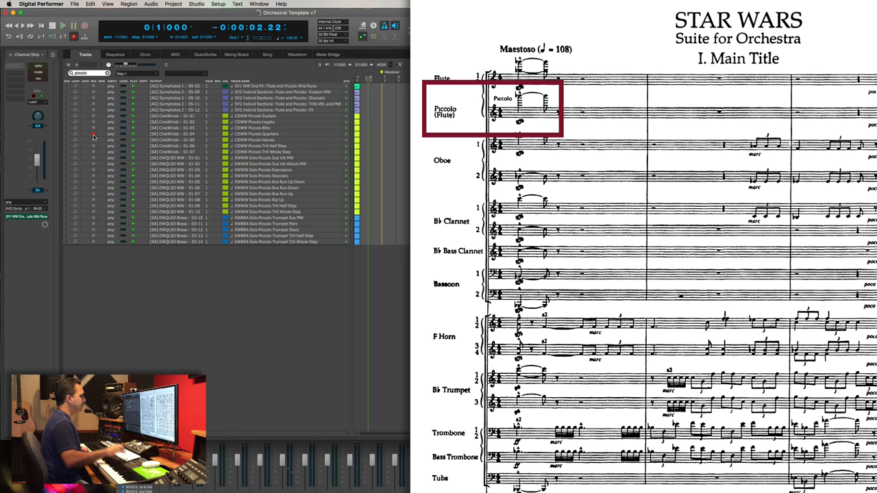
click(63, 25)
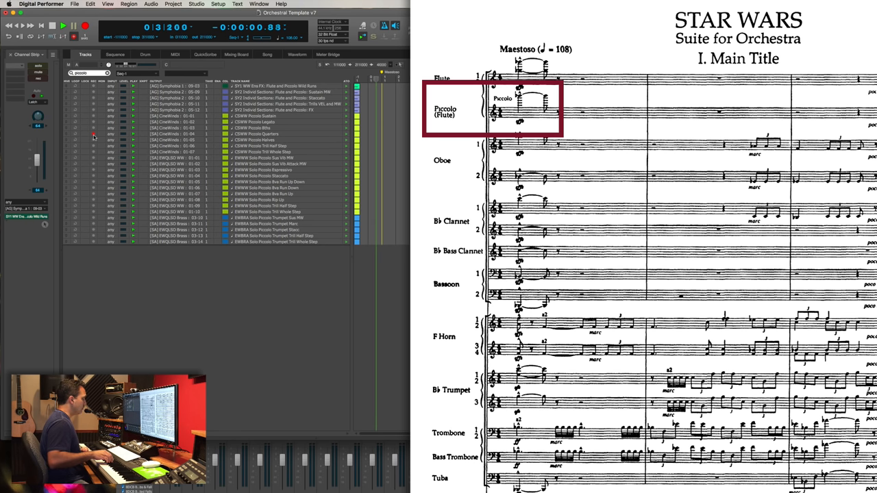
click(62, 26)
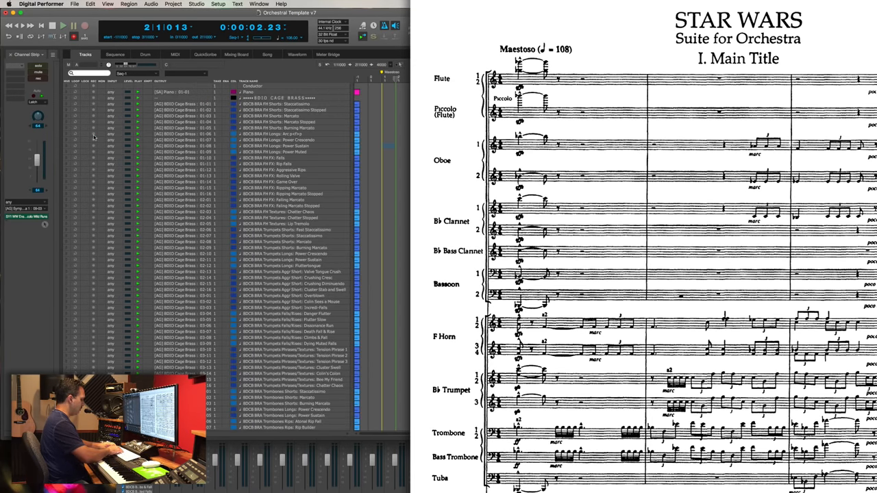
text(oboe)
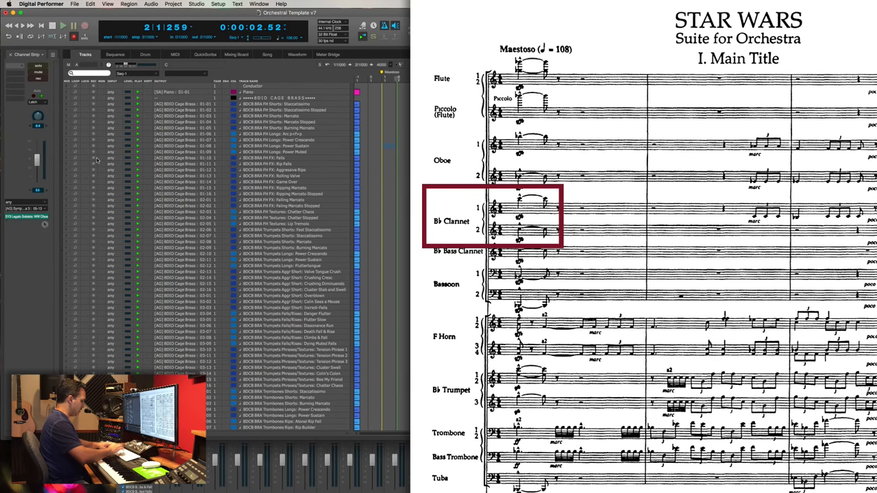
Step: Enter 'clarinet' in the Tracks search field to list only clarinet tracks
text(clarinet)
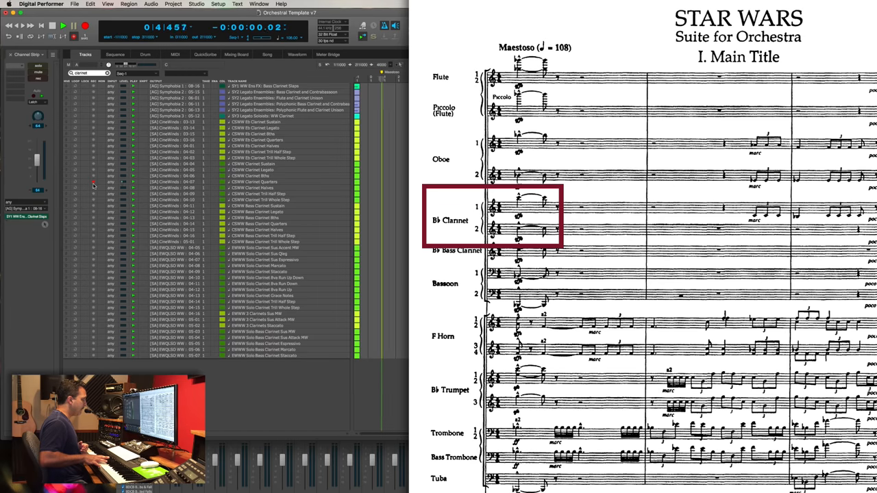
Step: Click the Tracks search field to start a new search for bass instruments
click(62, 25)
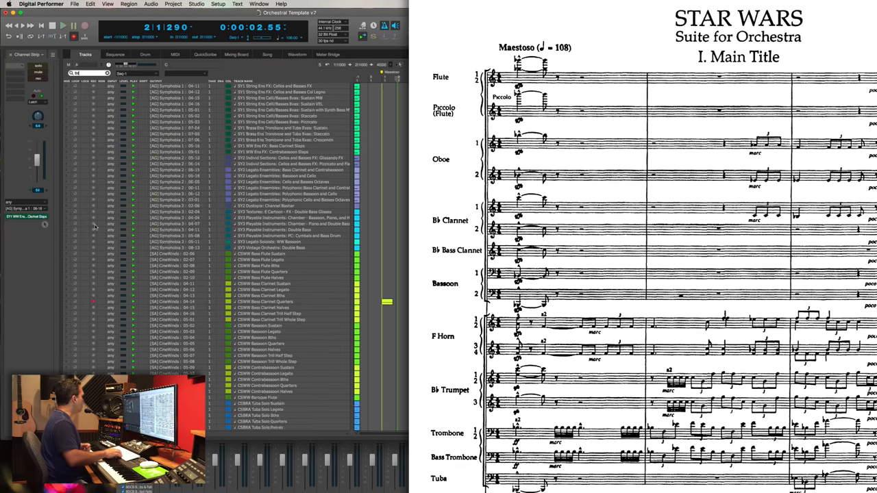
Step: Search the track list for 'bassoon', then clear the search field
text(bassoon)
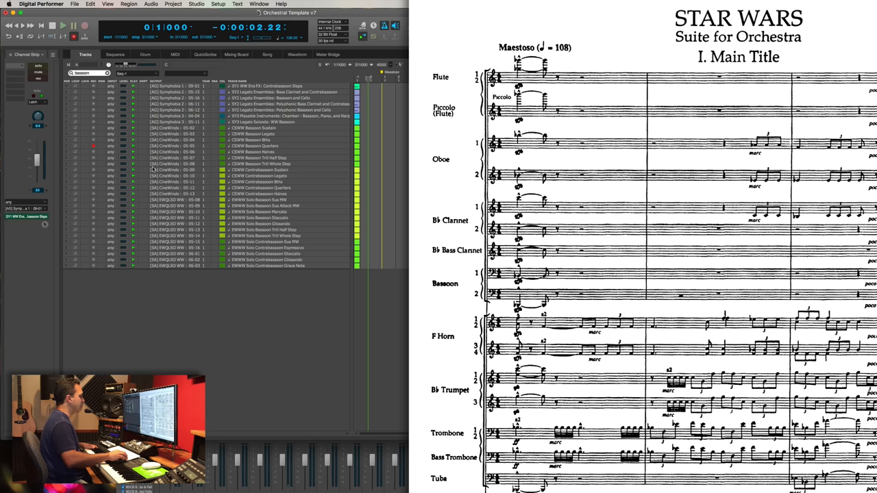
click(63, 26)
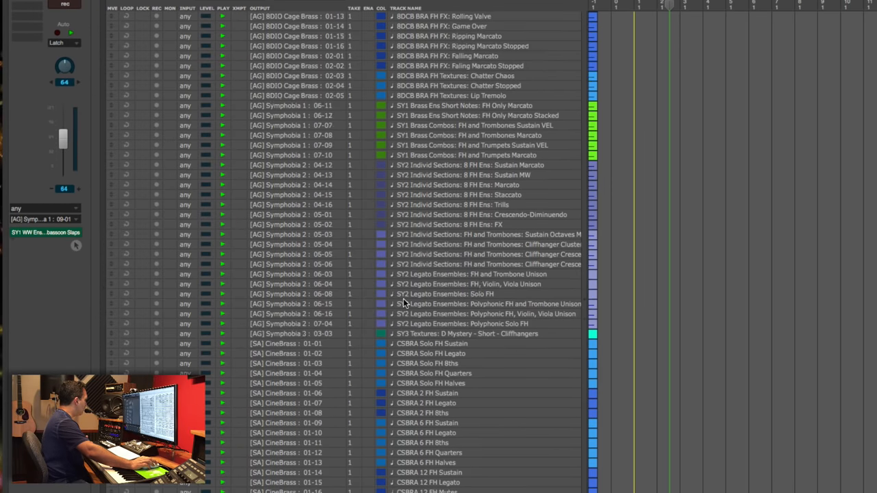
Step: Scroll the track list down toward the French horn tracks
scroll(down, 3)
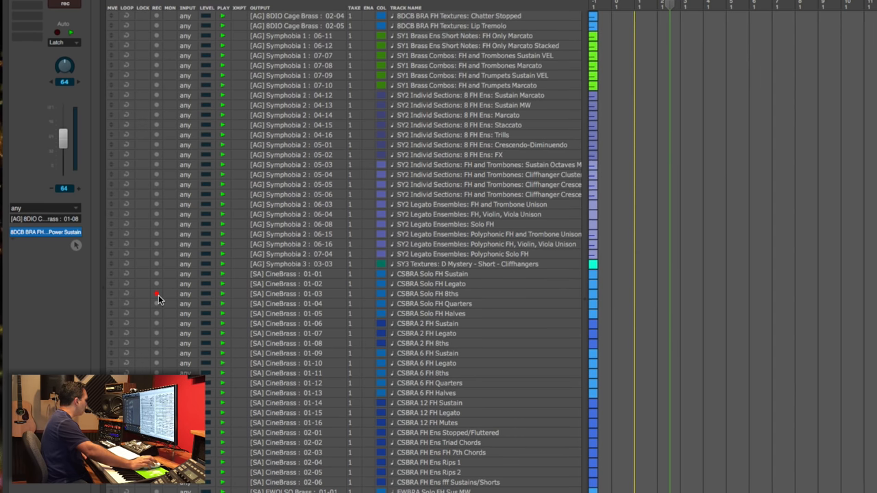
scroll(down, 3)
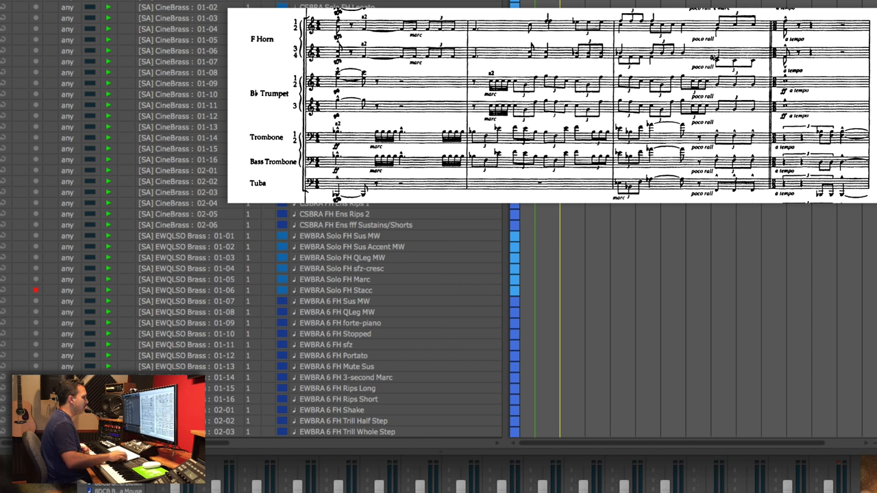
Step: Scroll further down the track list to the trumpet tracks
scroll(down, 3)
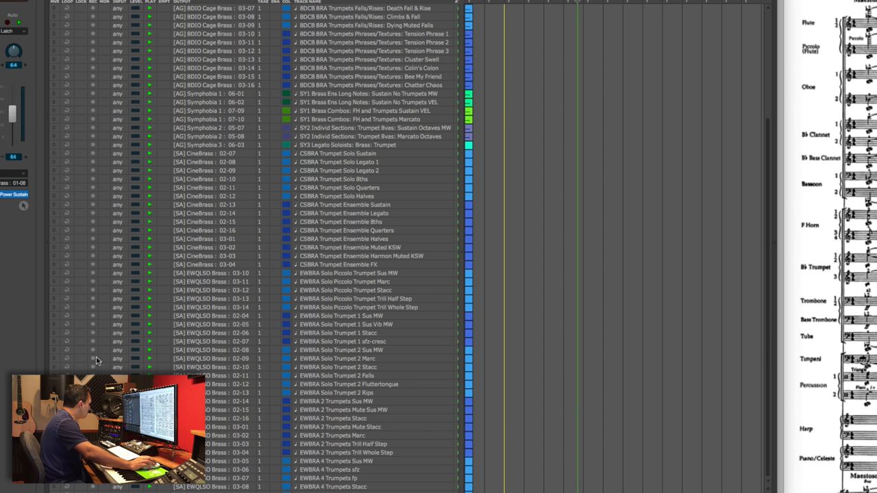
mouse_move(93, 346)
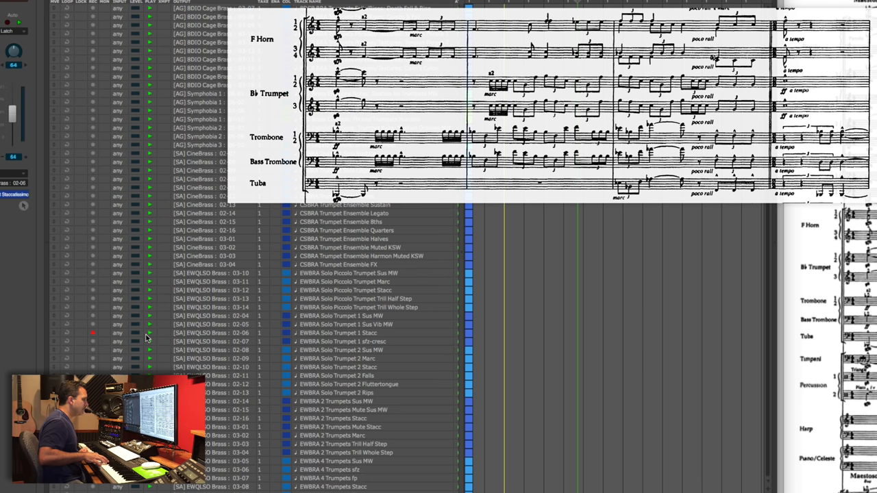
Step: Scroll down the track list toward the EWBRA Solo Trumpet 1 Stacc track
scroll(down, 3)
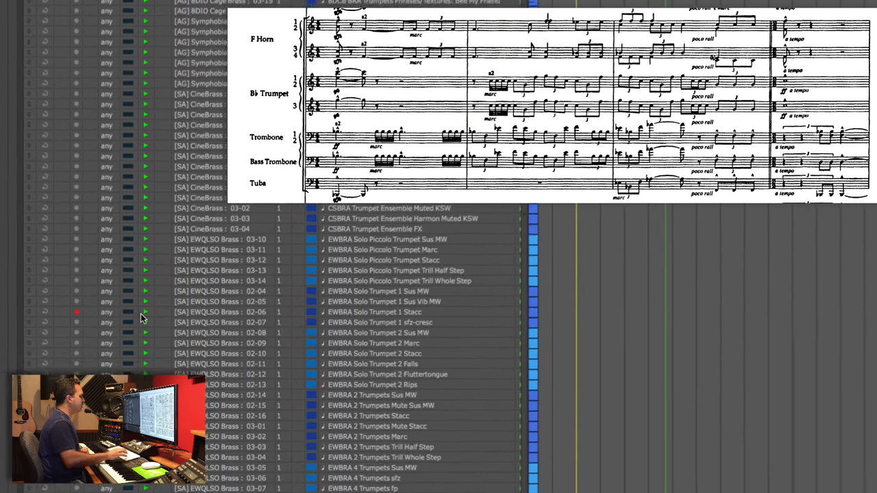
scroll(down, 3)
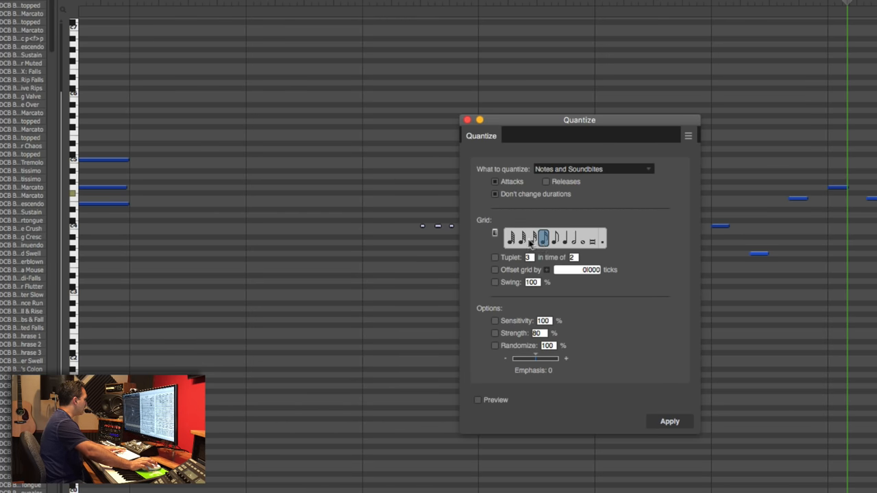
Step: Pick the grid note value in the Quantize dialog
click(670, 421)
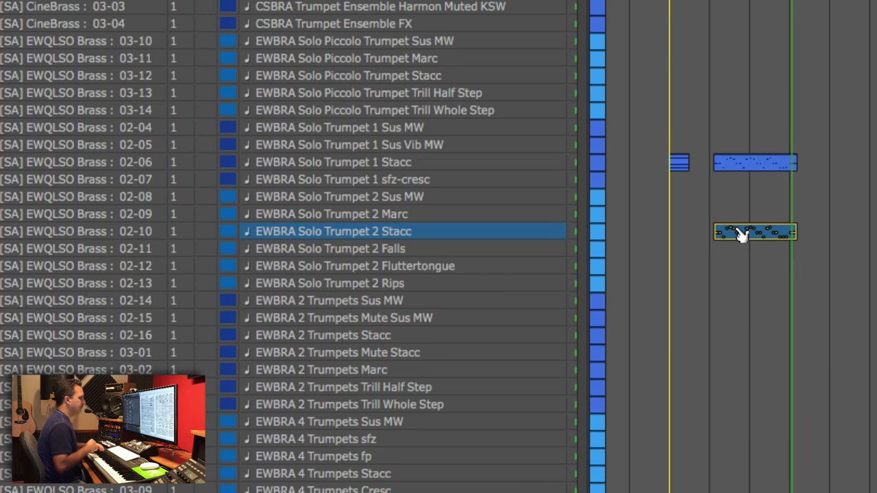
Step: Scroll the track list down to the trombone tracks and click in the Tracks window
scroll(down, 3)
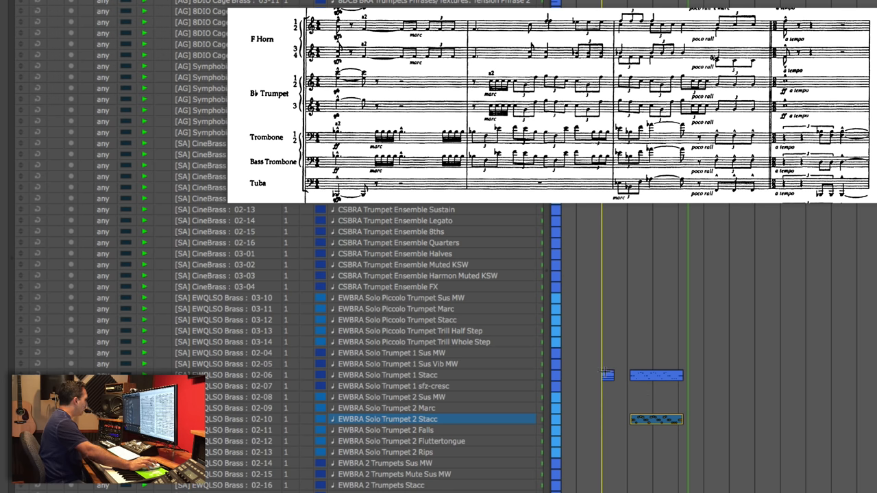
click(391, 353)
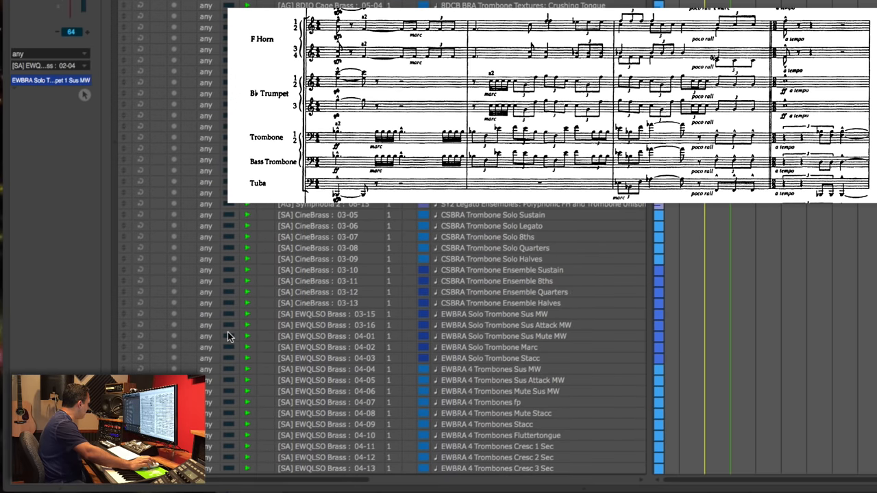
Step: Record-enable a solo trombone staccato track in the brass section
click(175, 326)
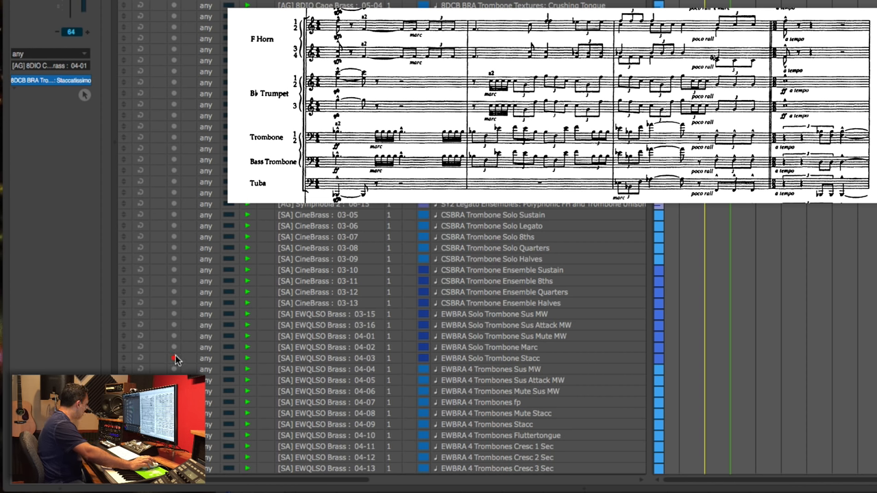
mouse_move(175, 350)
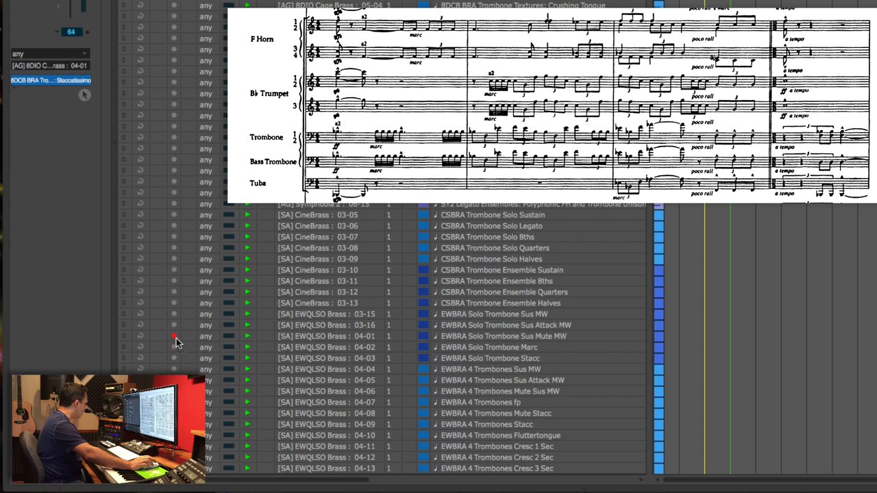
mouse_move(173, 350)
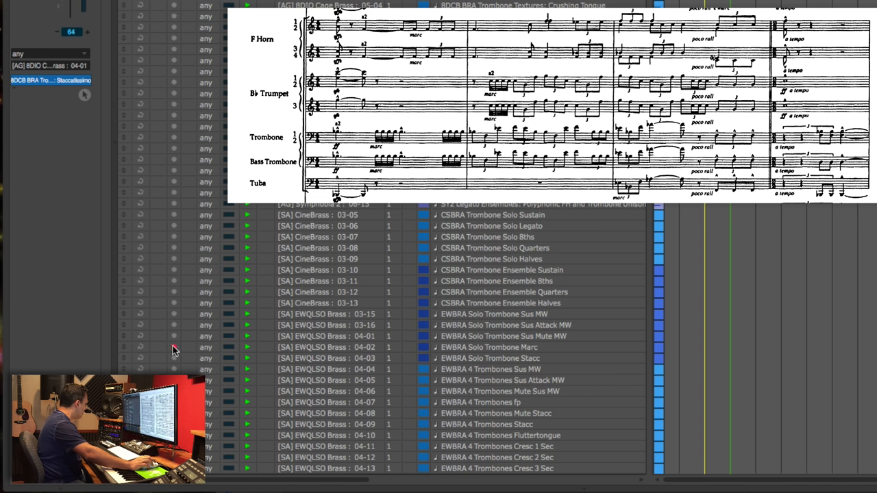
mouse_move(174, 361)
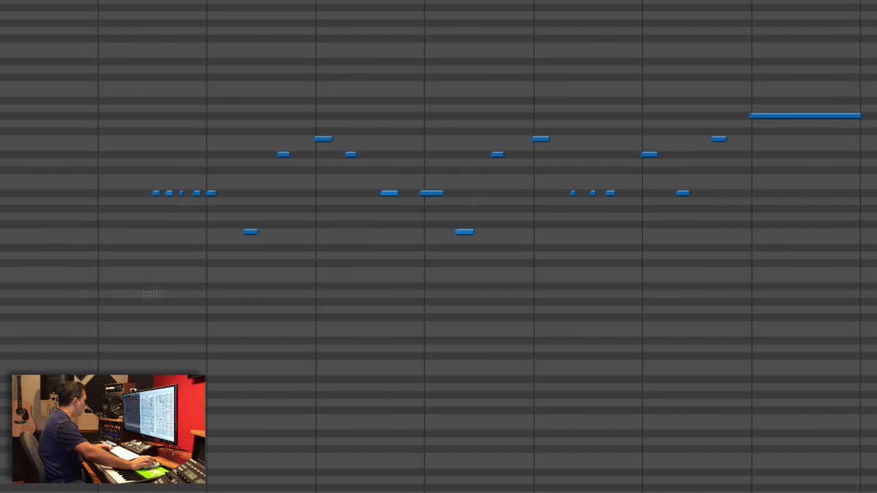
Step: Quantize the recorded trombone notes to a triplet note-value grid
drag(209, 65, 535, 267)
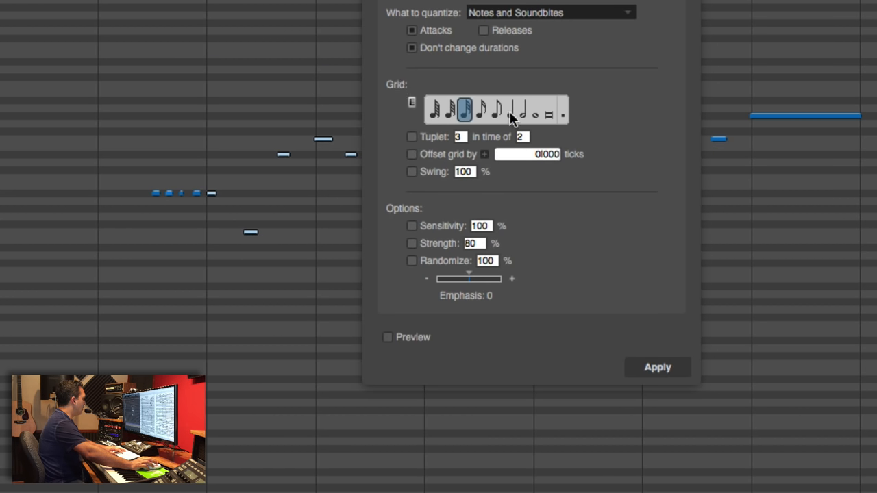
click(496, 109)
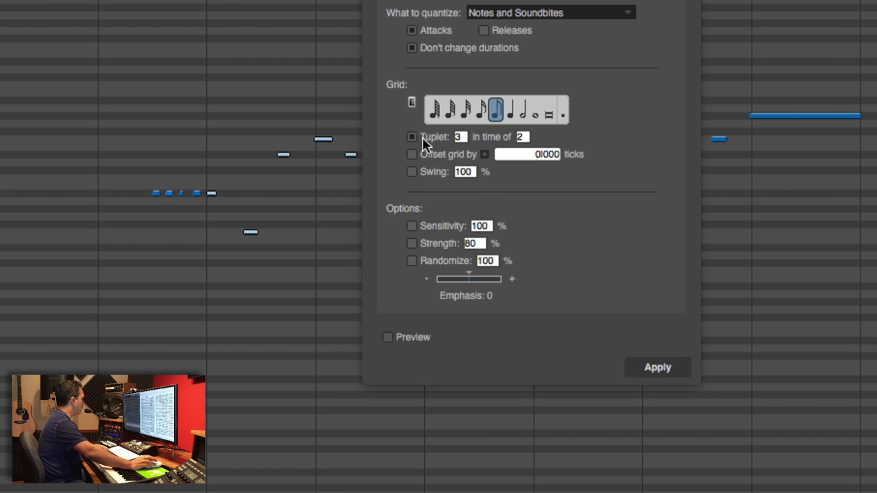
click(656, 366)
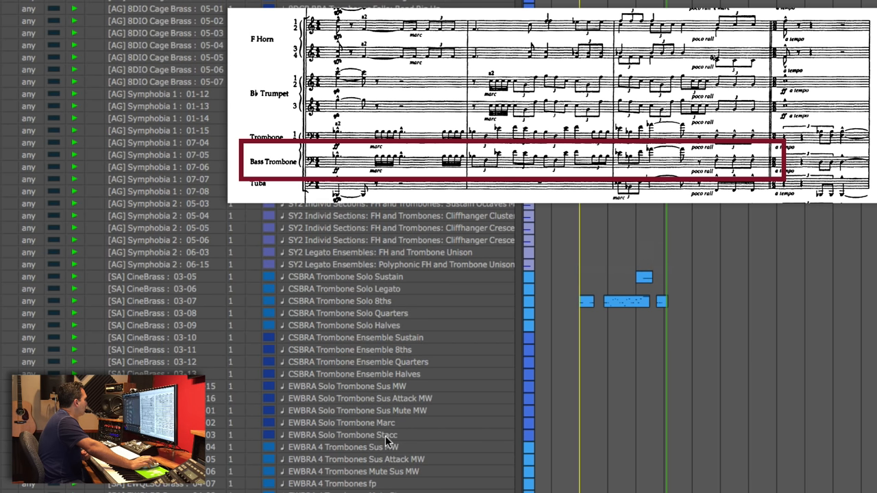
Step: Scroll the track list down to the CineBrass, Symphobia and EWQLSO tuba tracks
scroll(down, 3)
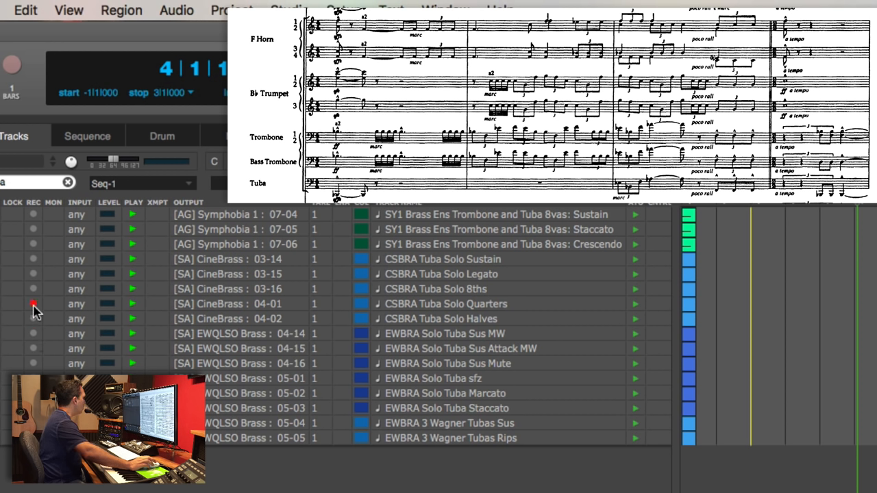
Step: Arm the EWQLSO Solo Tuba Sus Attack track instead of the first solo tuba track
click(33, 304)
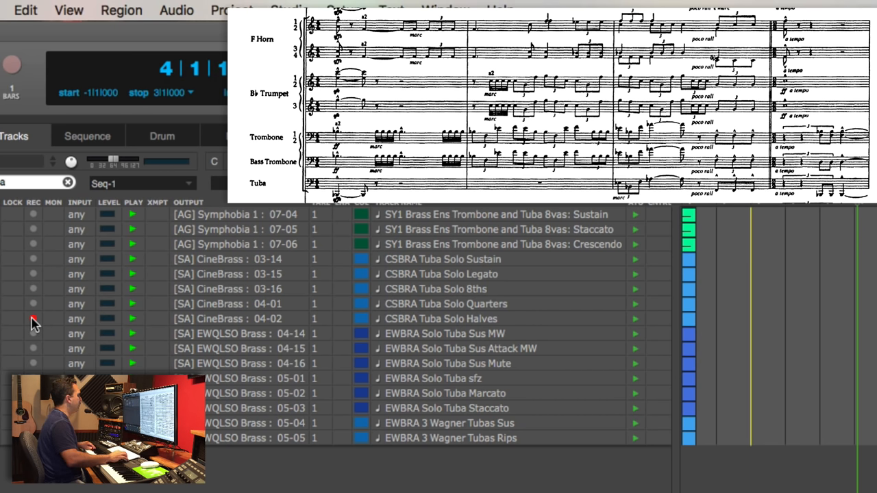
click(13, 65)
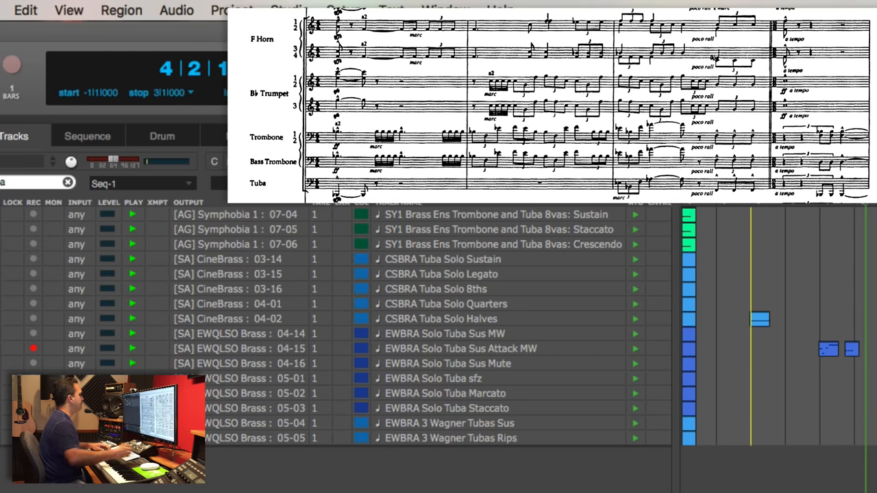
mouse_move(497, 311)
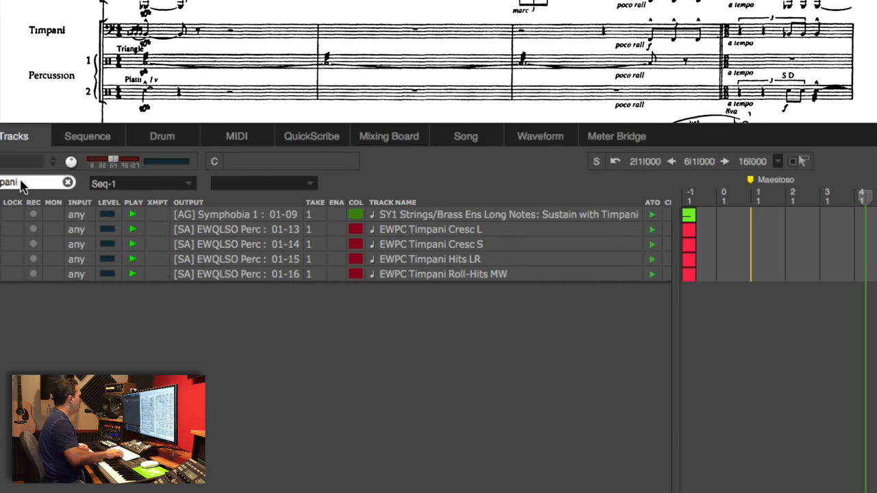
Step: Clear the timpani search so a new 'triangle' track filter can be entered
click(33, 259)
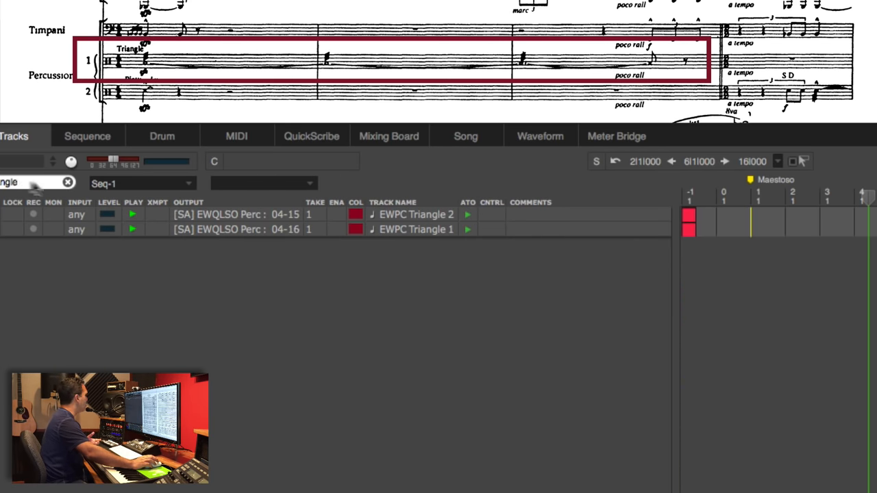
Step: Arm EWPC Triangle 2 for recording, then clear the triangle filter
click(33, 215)
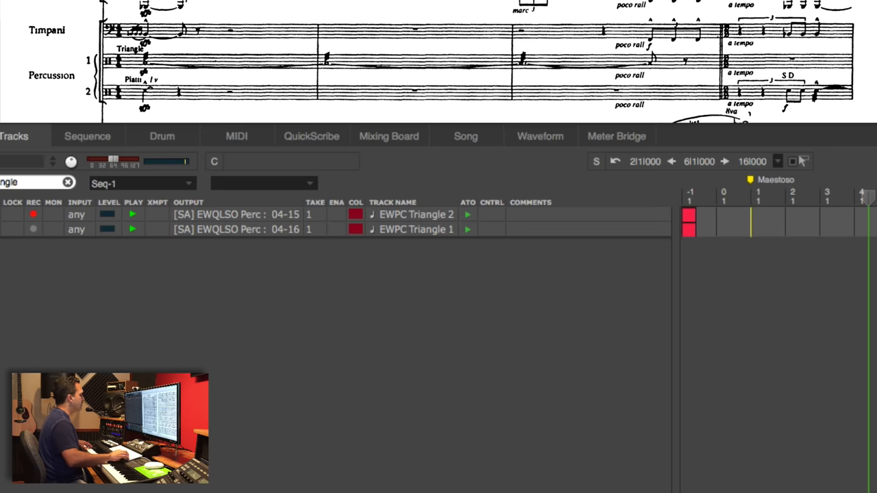
click(734, 216)
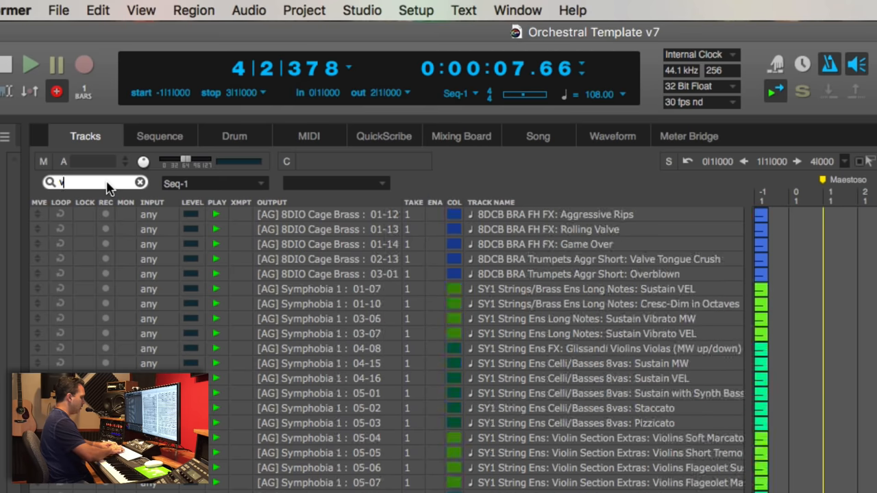
Step: Filter the track list with 'violins' to reach CSSTR Violin 1 Section Tremolo
text(violins)
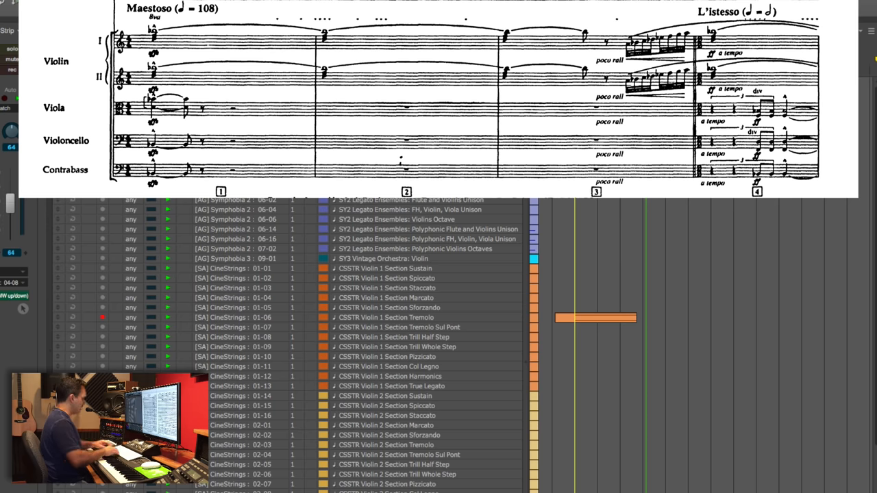
Step: Scroll to the CineStrings, EWQLSO and HZ Strings double bass tracks
scroll(down, 3)
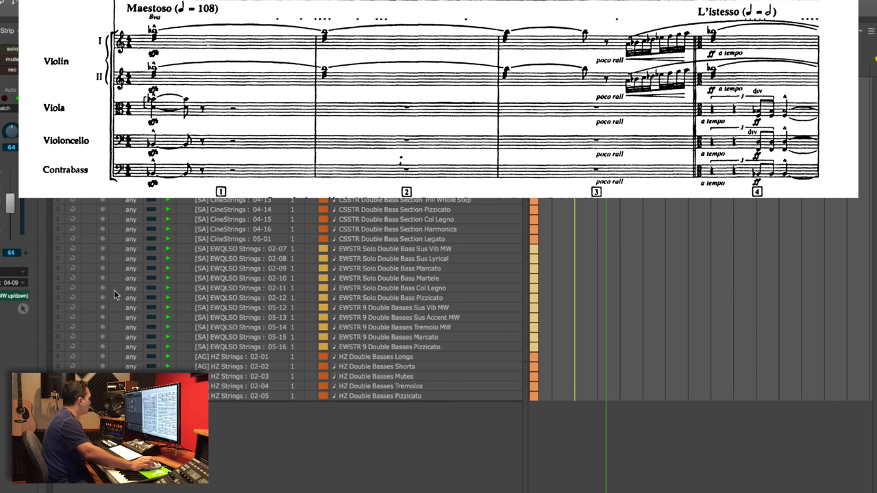
mouse_move(101, 298)
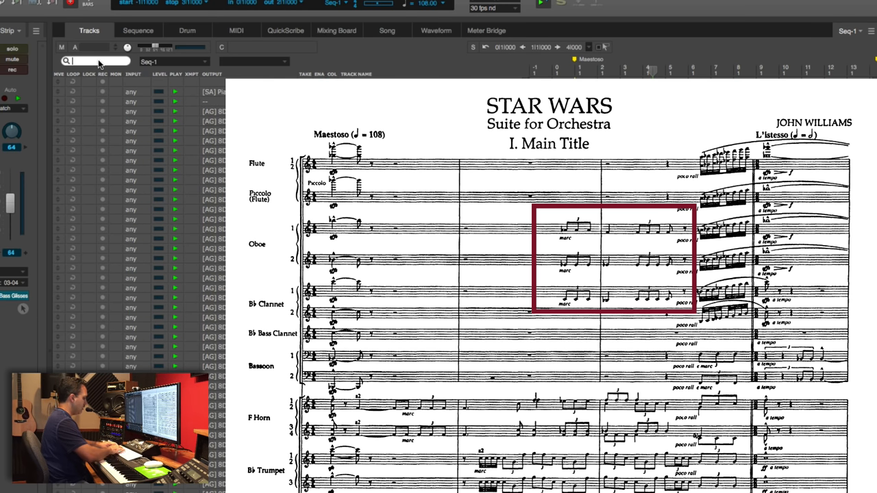
Step: Filter tracks by 'oboe' and arm EWWW Solo Oboe Staccato for the marc phrase
text(oboe)
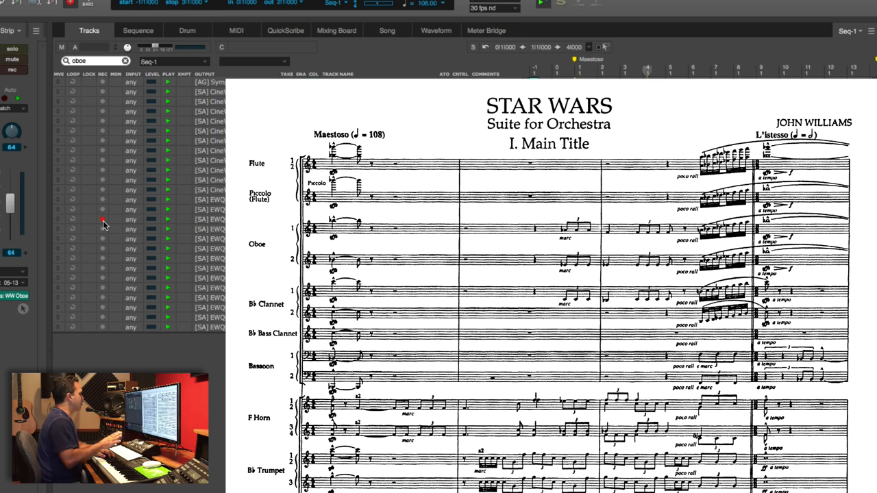
click(103, 219)
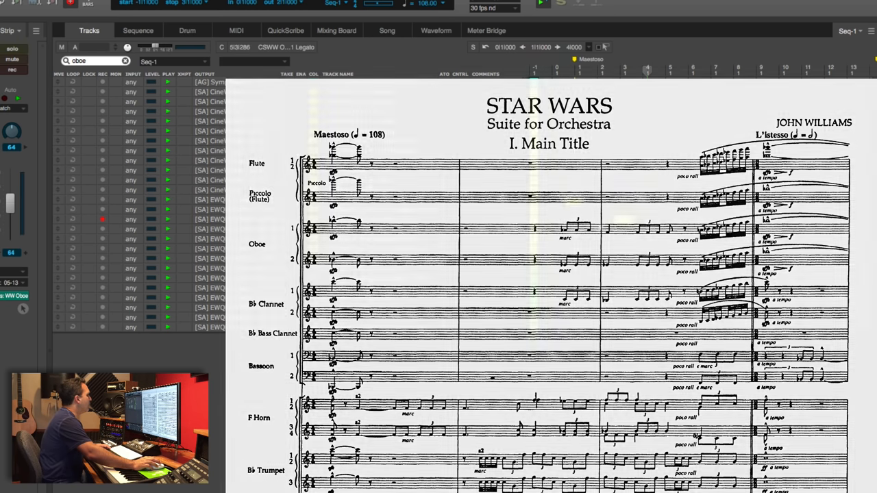
click(89, 30)
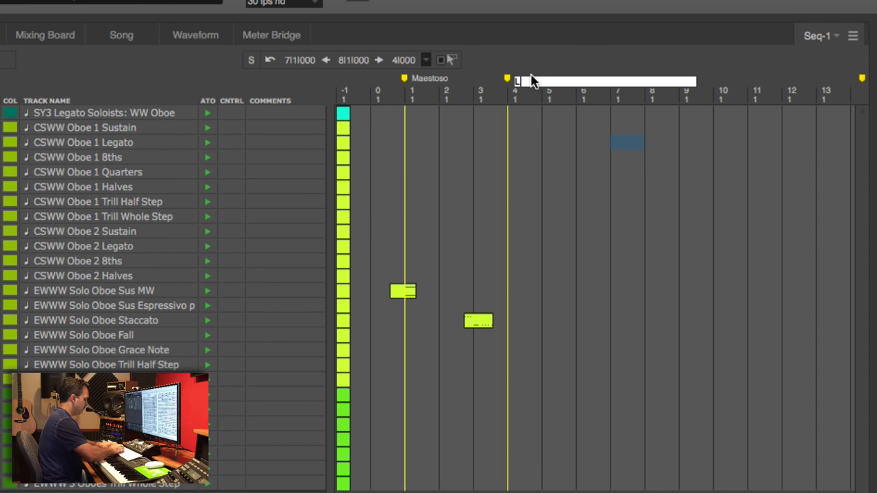
Step: Name the new bar 4 marker L'istesso
click(82, 142)
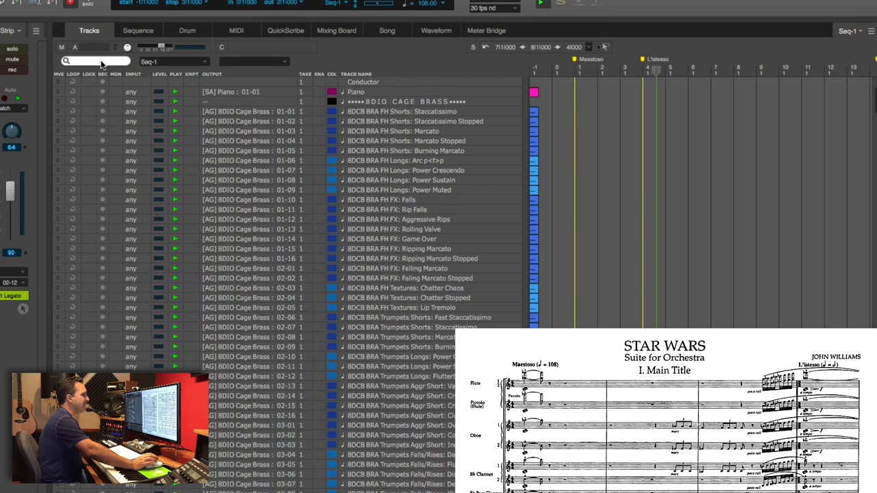
Step: Search the track list for 'flute', then for 'picc'
text(flute)
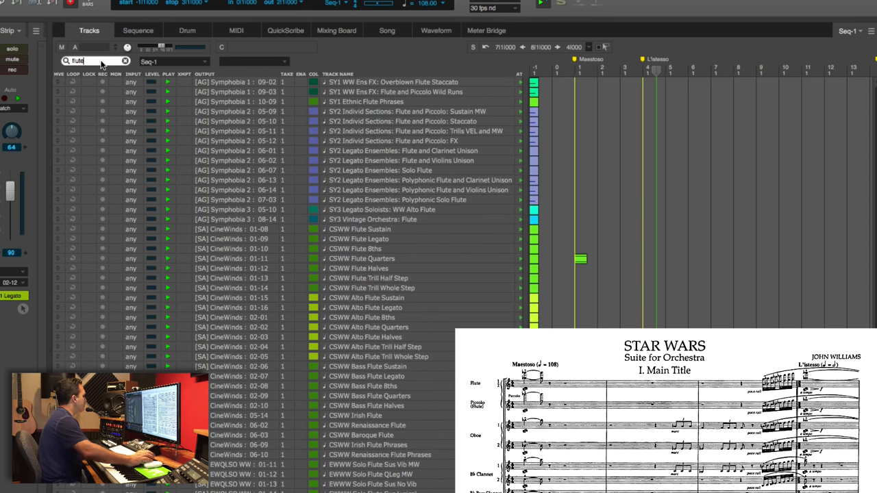
mouse_move(98, 259)
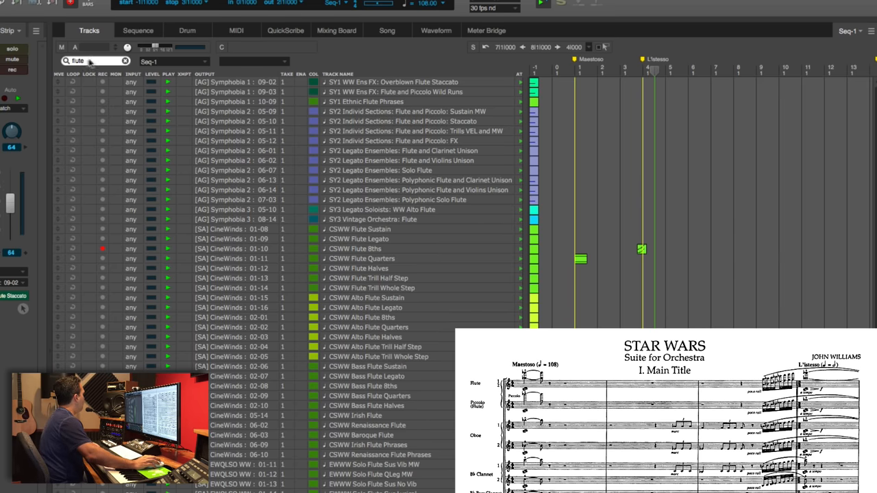
text(picc)
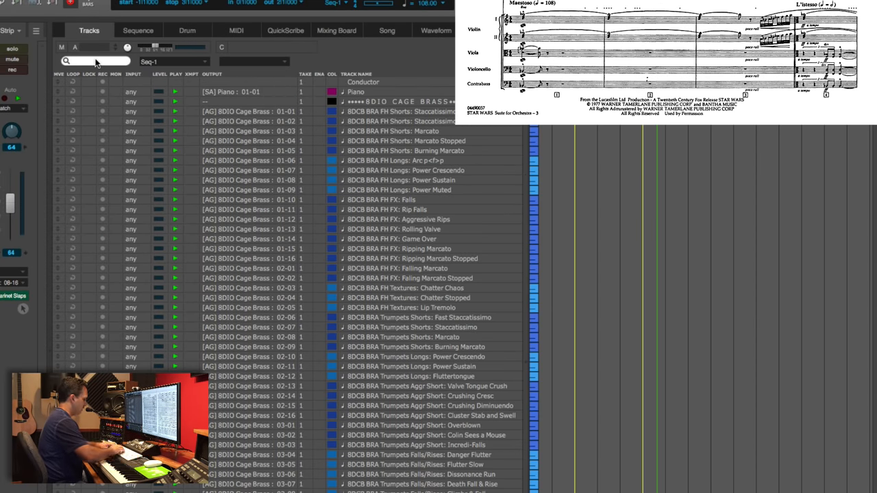
text(violin)
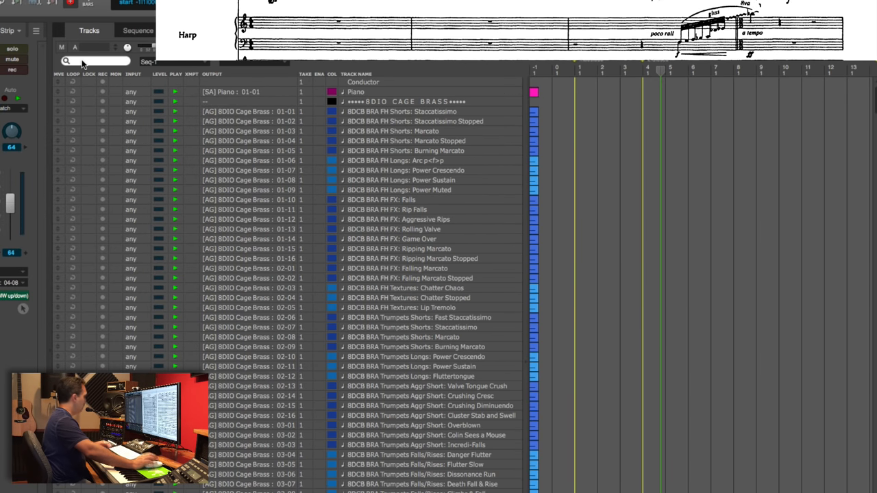
Step: Filter tracks by 'harp' and record-enable EWSTR Harp Pluck Short
text(harp)
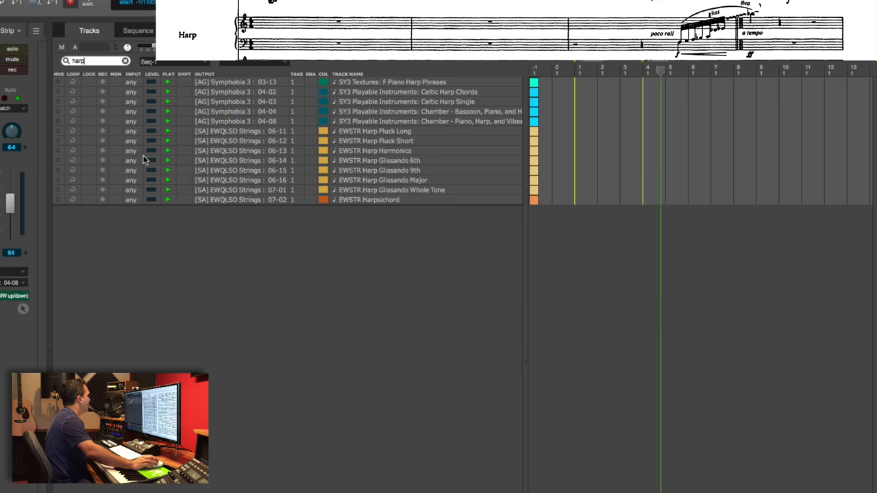
click(103, 141)
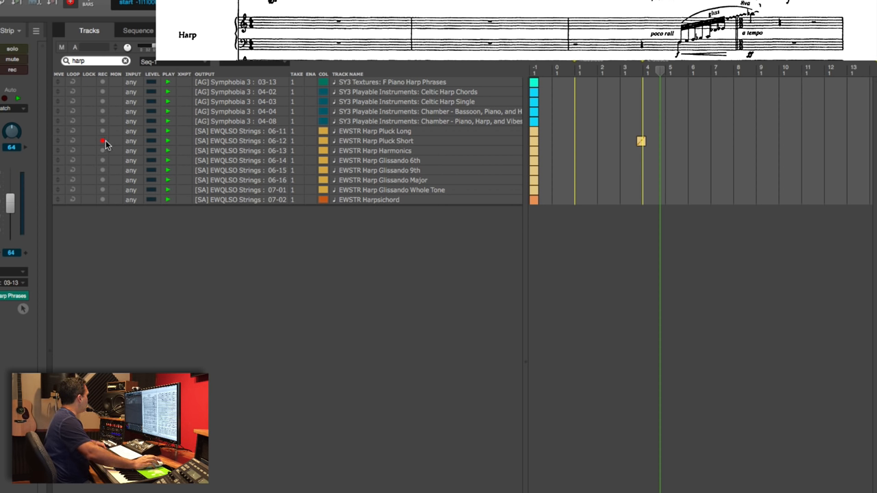
mouse_move(456, 266)
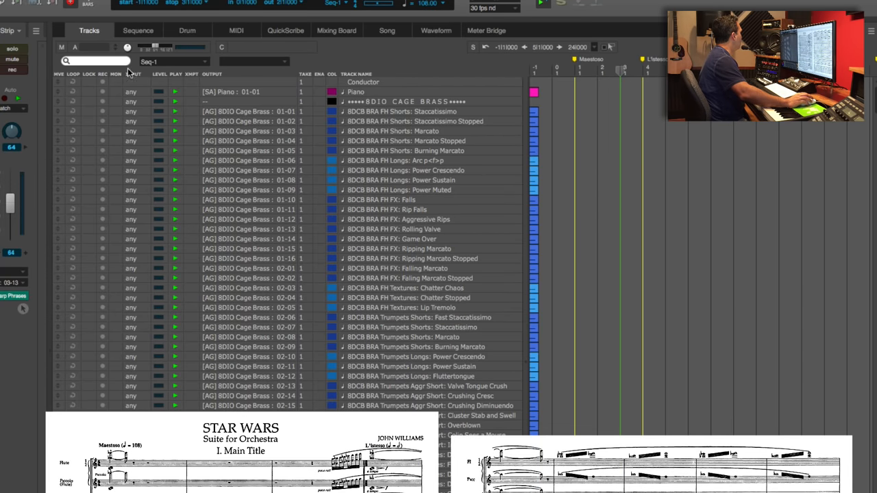
Step: Scroll the track list and filter it by 'flute'
scroll(down, 3)
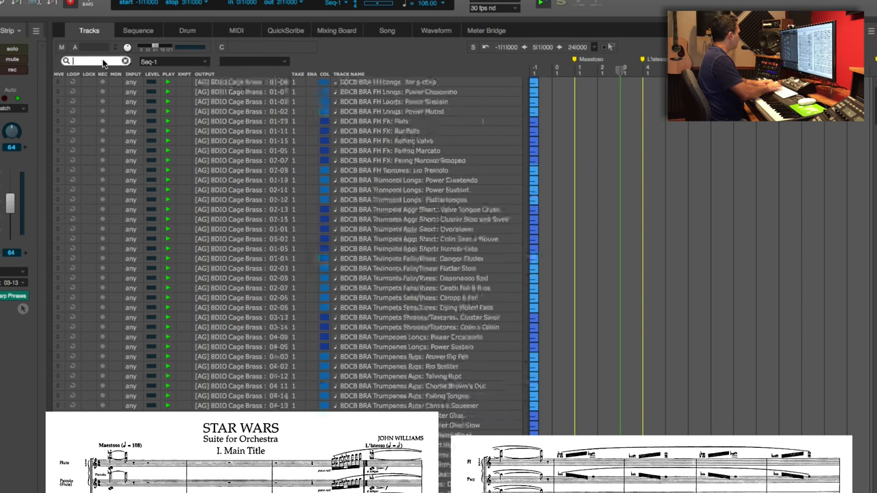
text(flute)
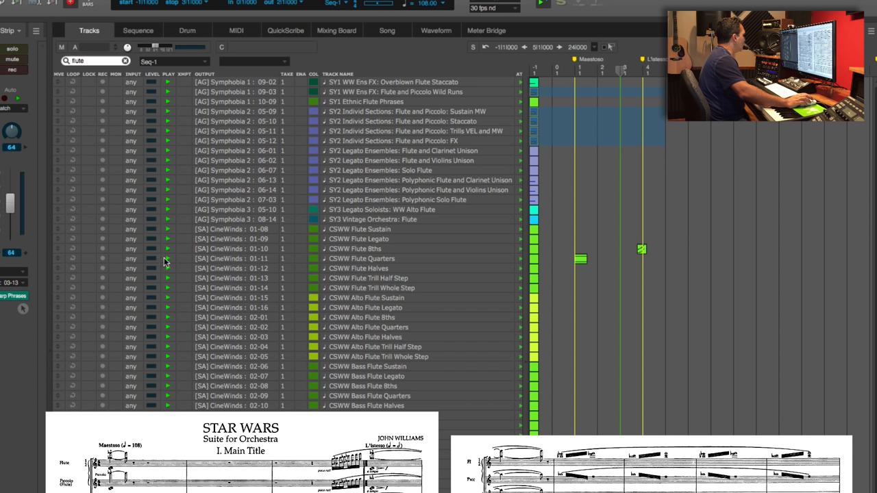
mouse_move(106, 233)
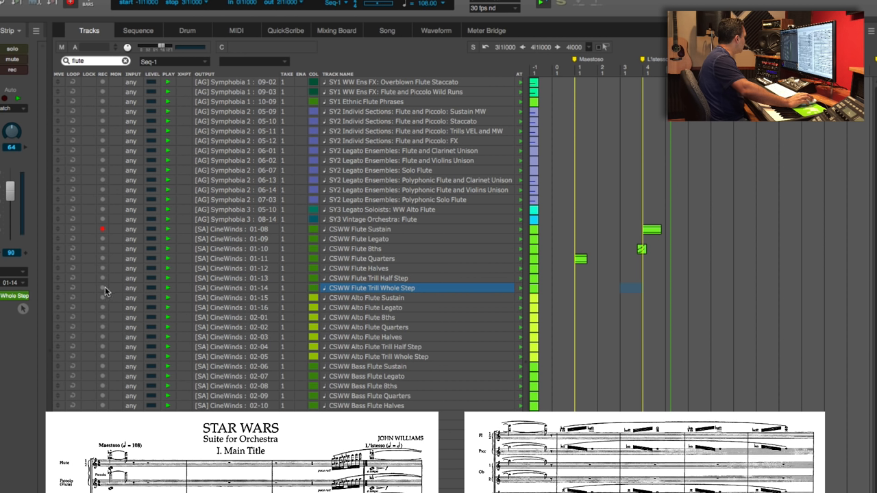
Step: Record-enable the CSWW Flute Trill Whole Step track
click(11, 69)
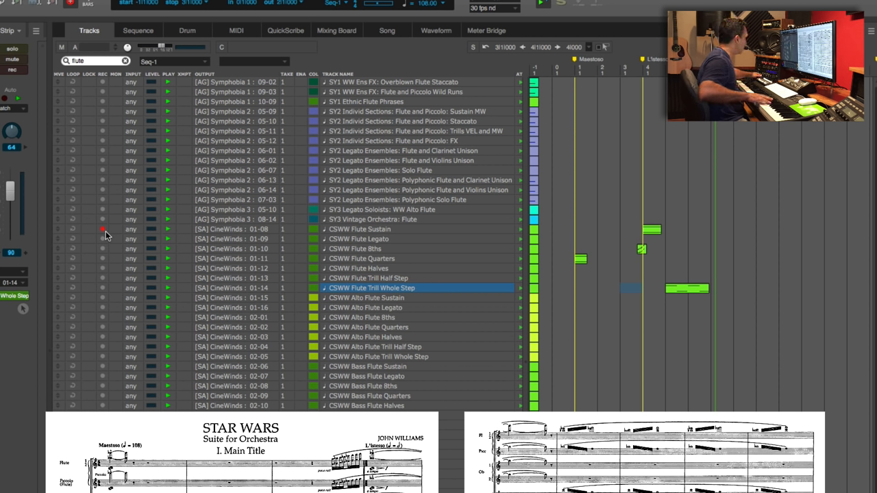
mouse_move(112, 259)
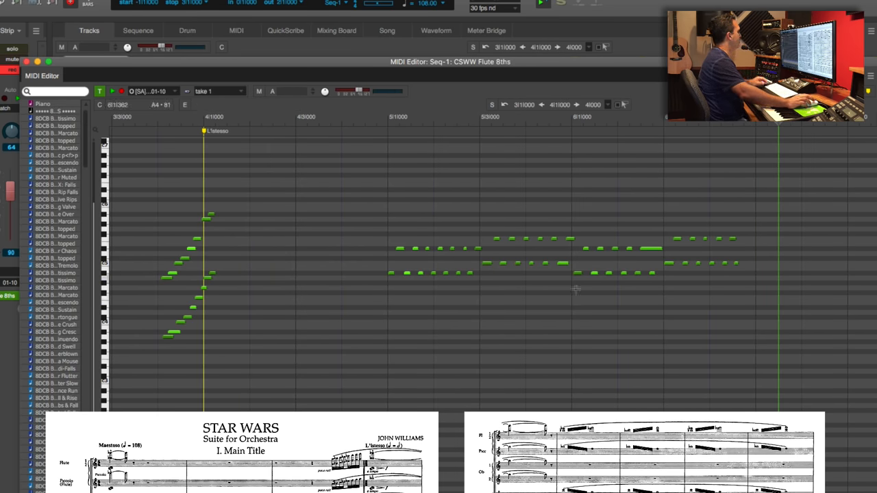
Step: Close the CSWW Flute 8ths MIDI Editor
click(89, 31)
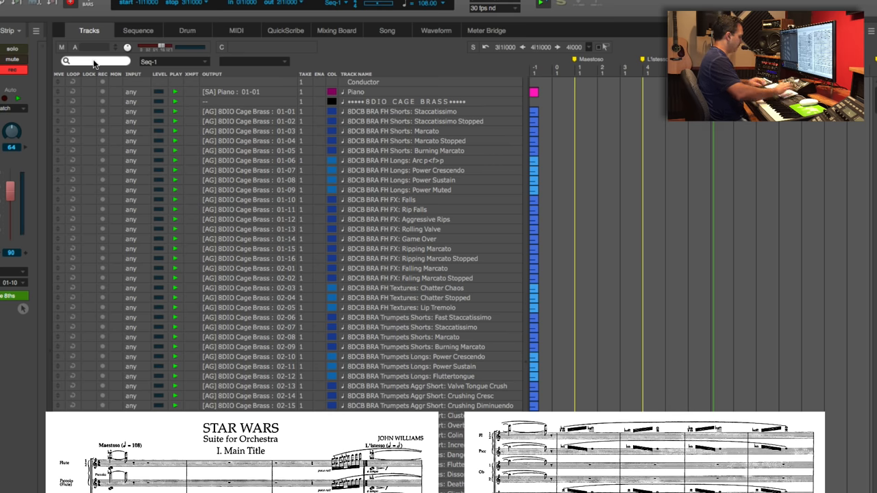
Step: Filter the track list by 'piccolo'
text(piccolo)
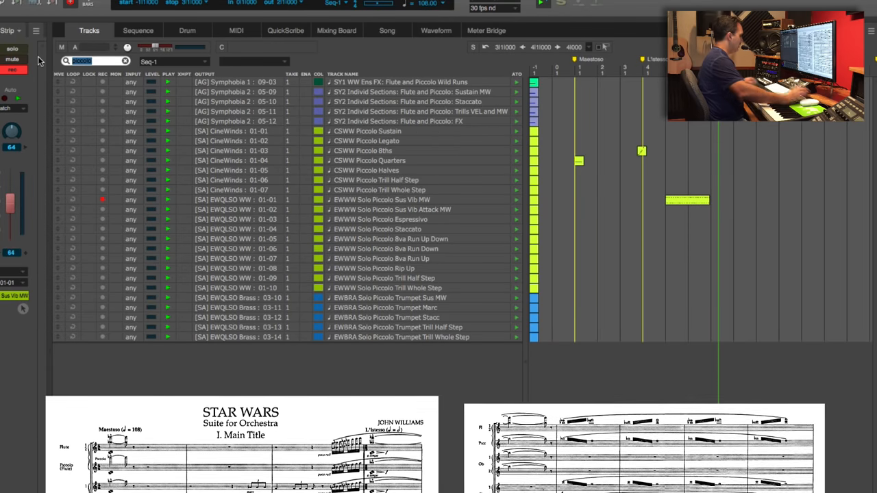
Step: Filter tracks by 'clarinet' and record-enable CSWW Clarinet 8ths
text(clarinet)
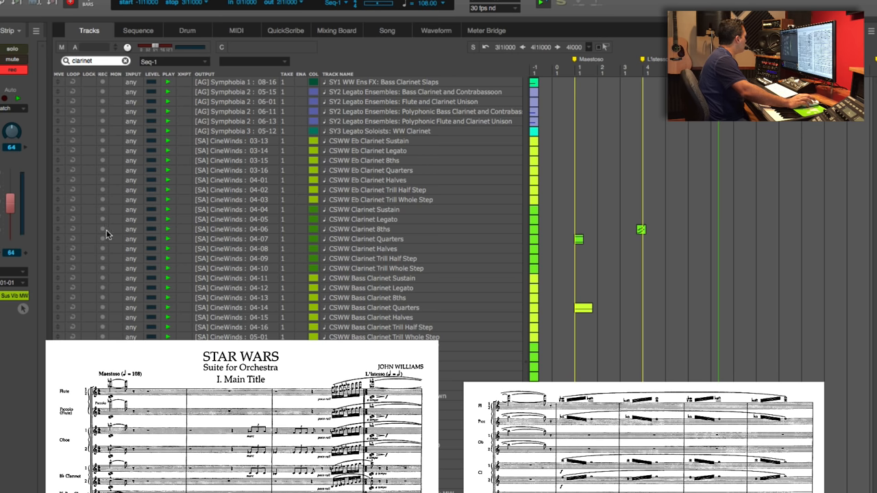
click(103, 233)
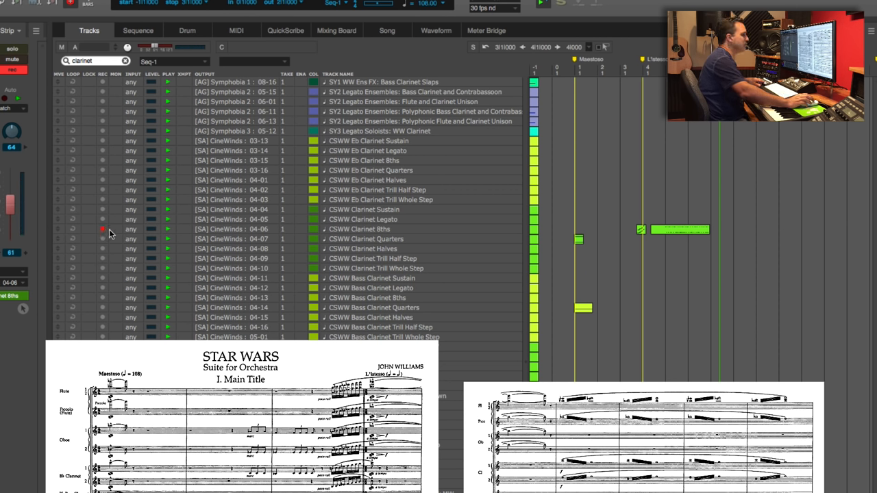
mouse_move(103, 243)
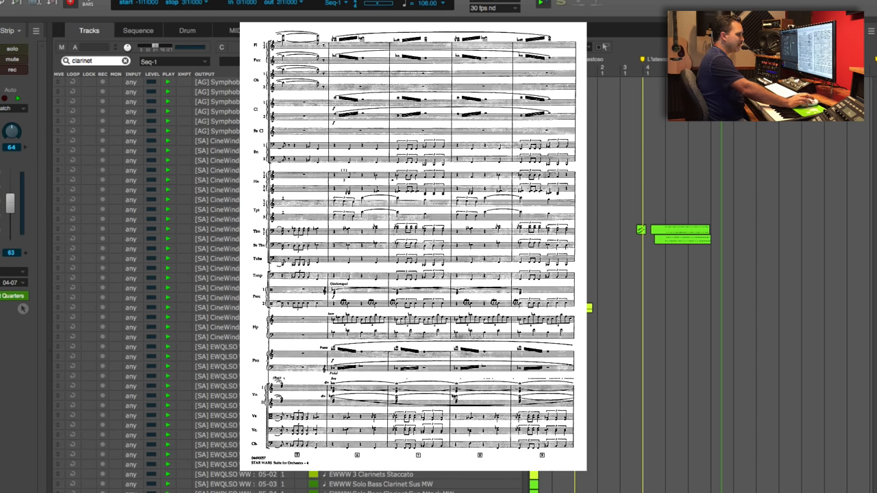
Step: Focus the track search field for a new instrument search
click(216, 327)
text(p)
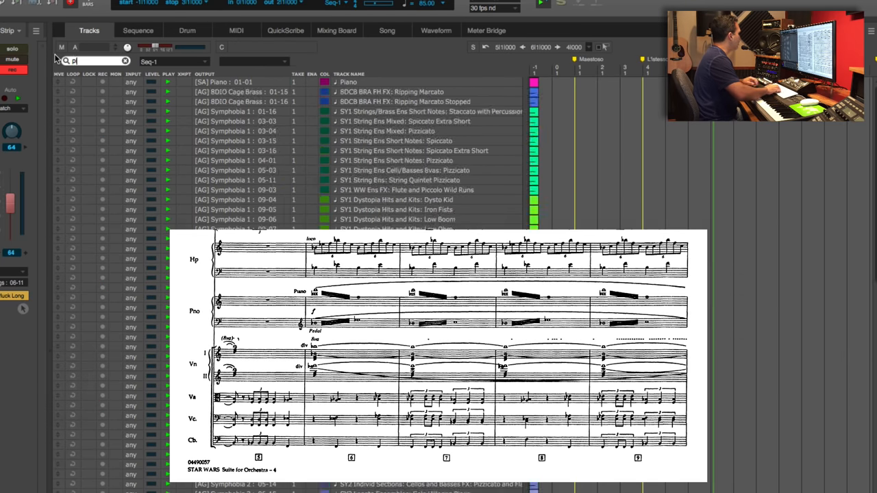
Step: Complete the 'piano' track search
text(iano)
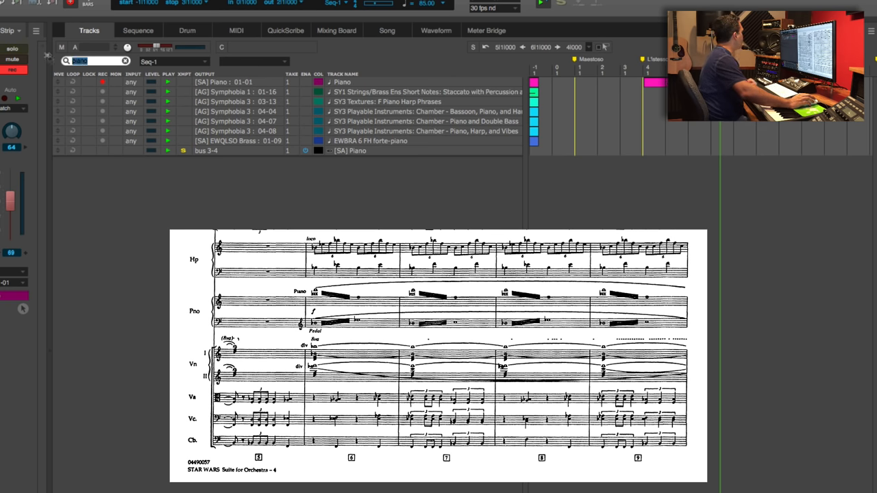
Step: Filter the track list by 'violin'
text(violin)
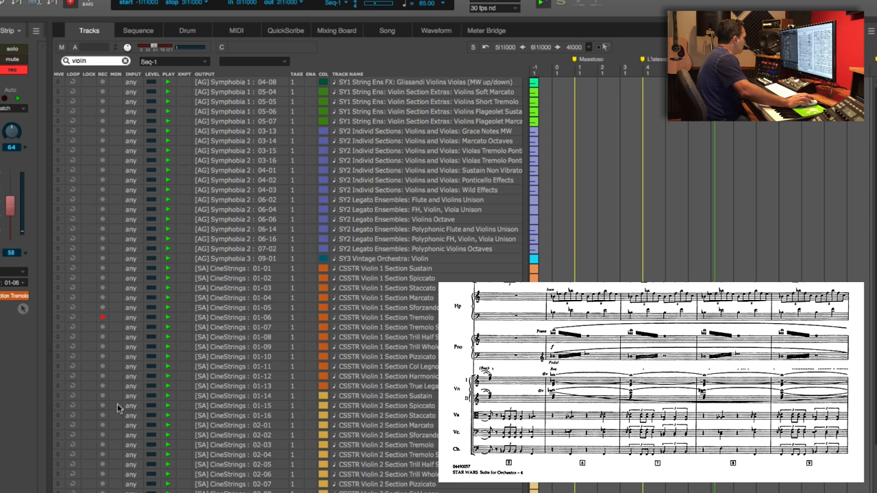
mouse_move(106, 450)
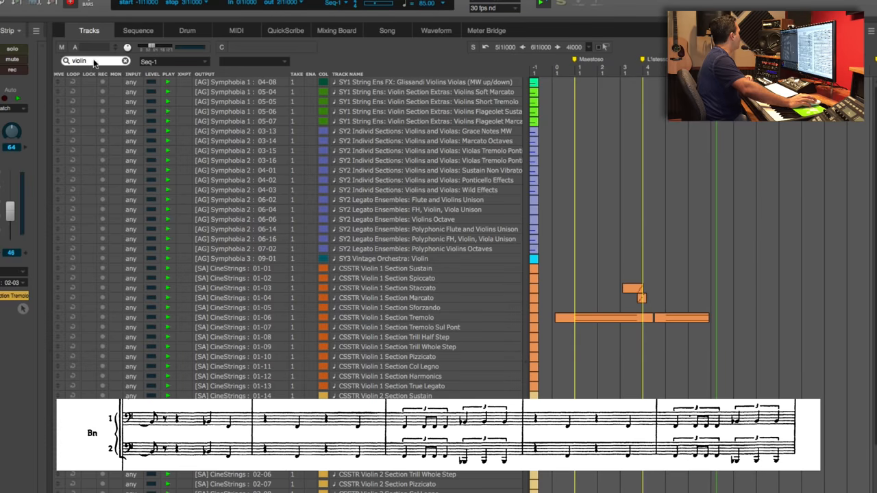
Step: Search the track list for 'basso' to bring up the bassoon tracks
text(basso)
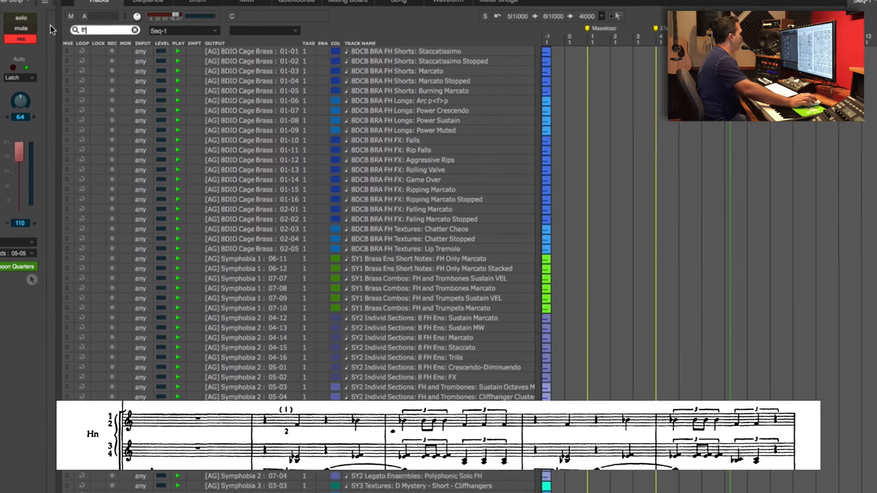
Step: Scroll down the filtered French horn and trombone track list
scroll(down, 3)
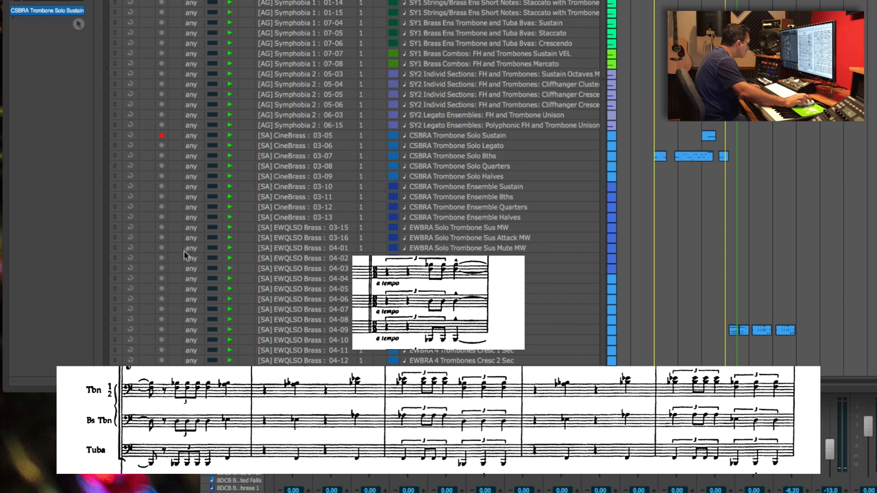
Step: Select the EWBRA 4 Trombones Sus Attack MW track for the trombone part
click(162, 279)
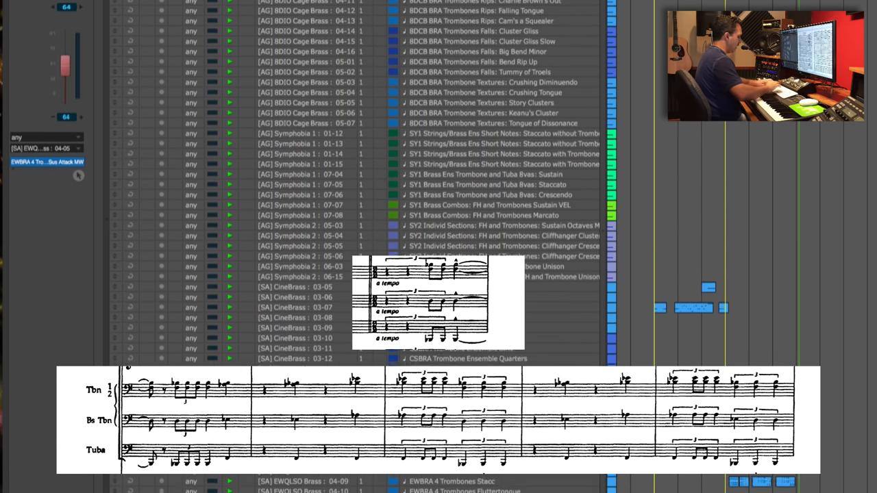
Step: Filter tracks for 'tuba' and arm EWBRA Solo Tuba Staccato instead of Marcato
text(tuba)
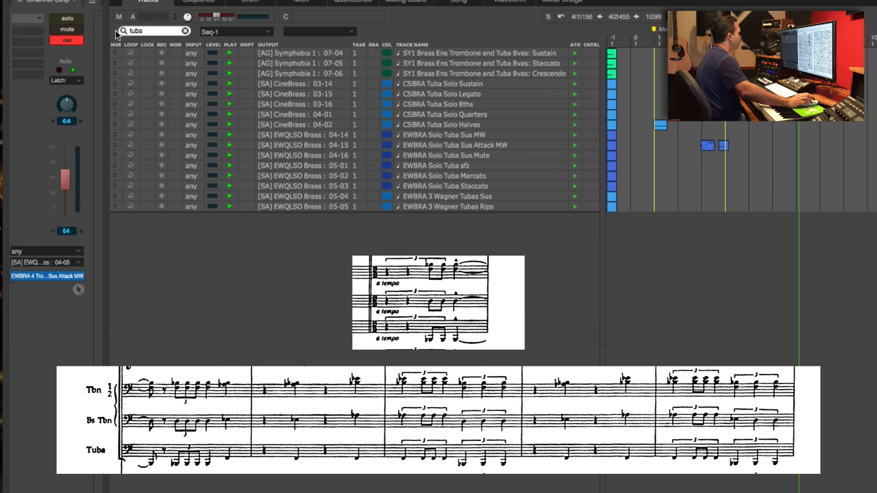
mouse_move(164, 182)
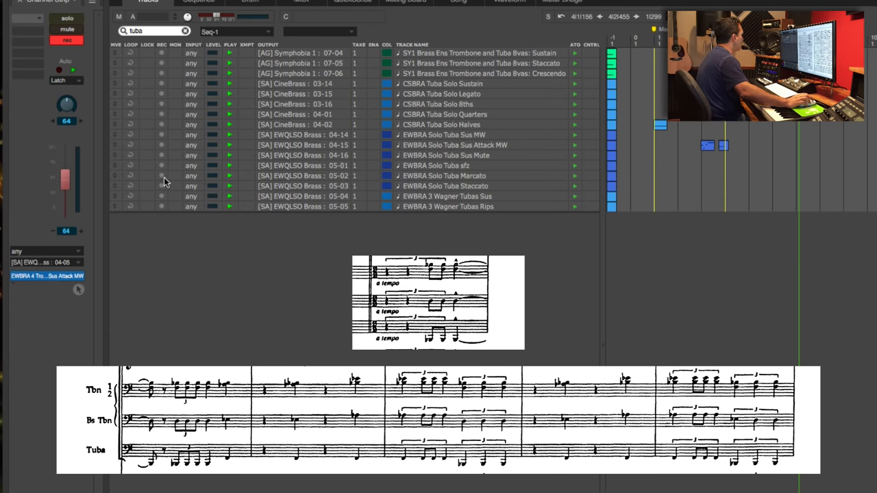
click(162, 176)
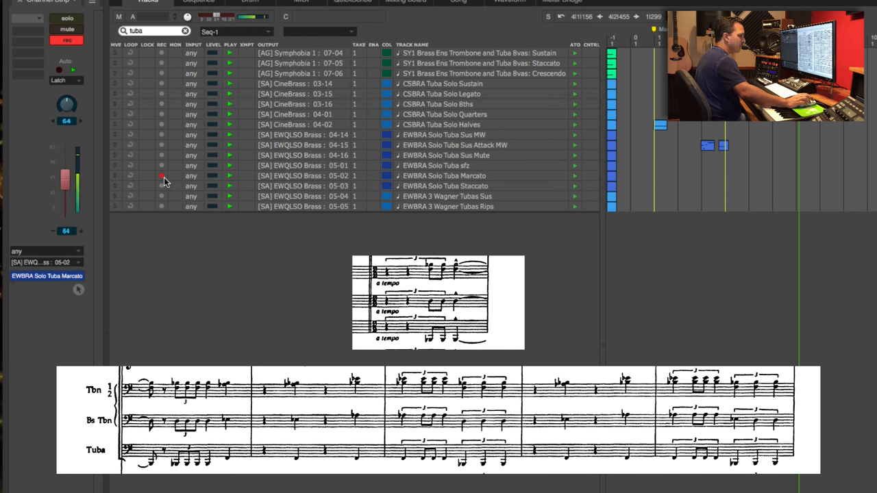
click(309, 186)
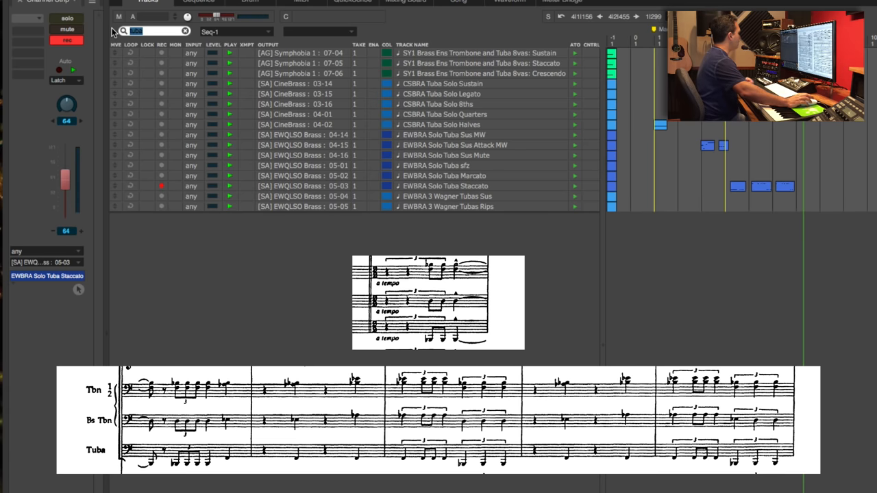
Step: Filter the track list for 'timp' to show the timpani tracks
text(timp)
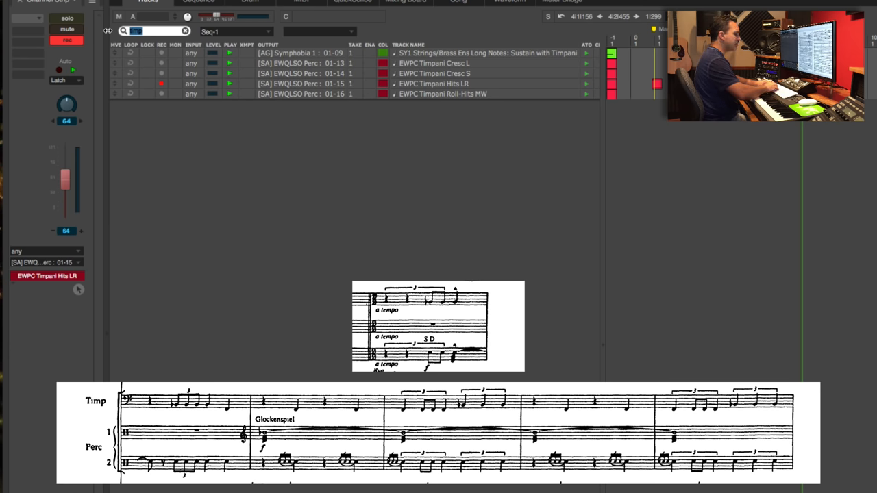
Step: Filter tracks for 'glock' and start recording the glockenspiel on EWPC Glockenspiel
text(glock)
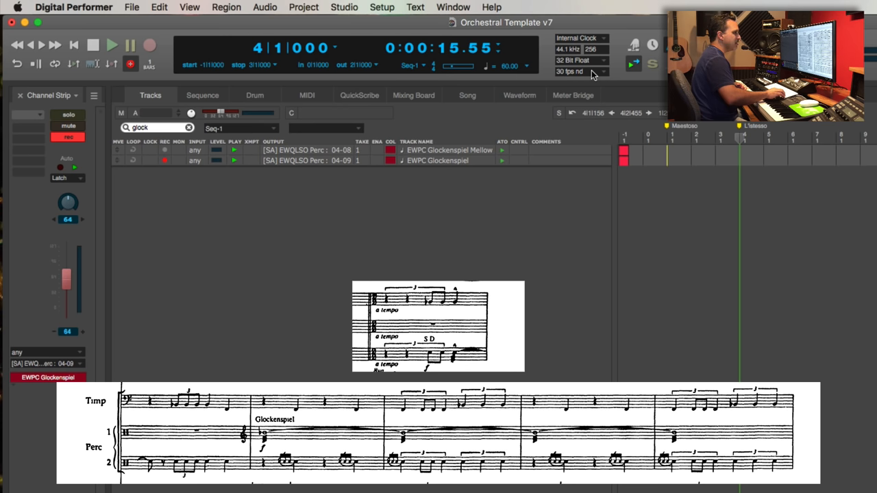
click(112, 44)
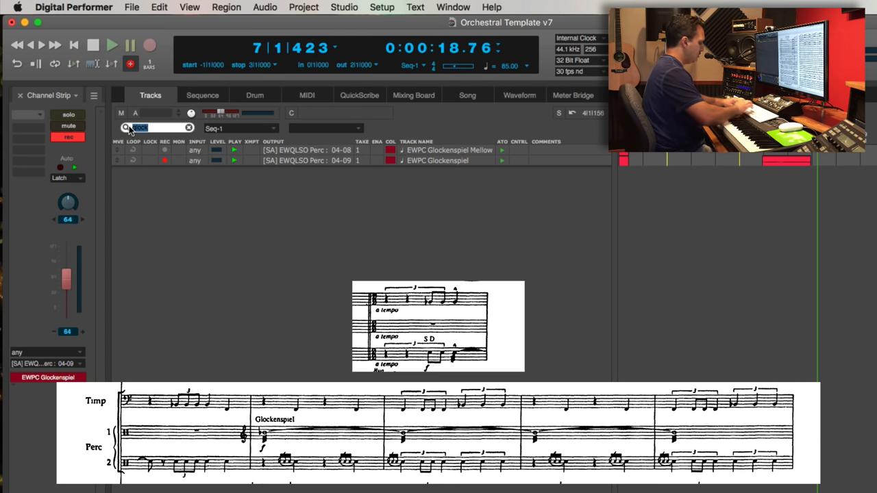
Step: Filter tracks for 'snare', then select the filter text to replace it
text(snare)
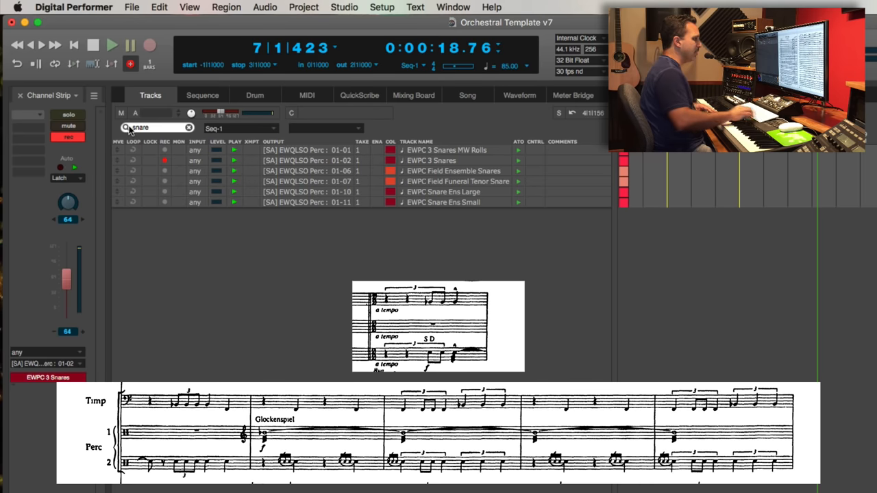
click(150, 46)
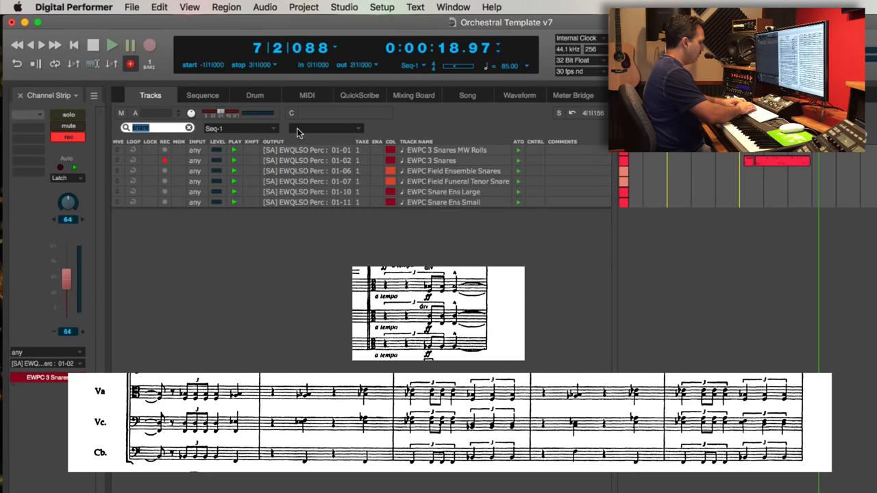
Step: Filter the track list for 'viola' to show Symphobia, CineStrings and EWQLSO viola tracks
text(viola)
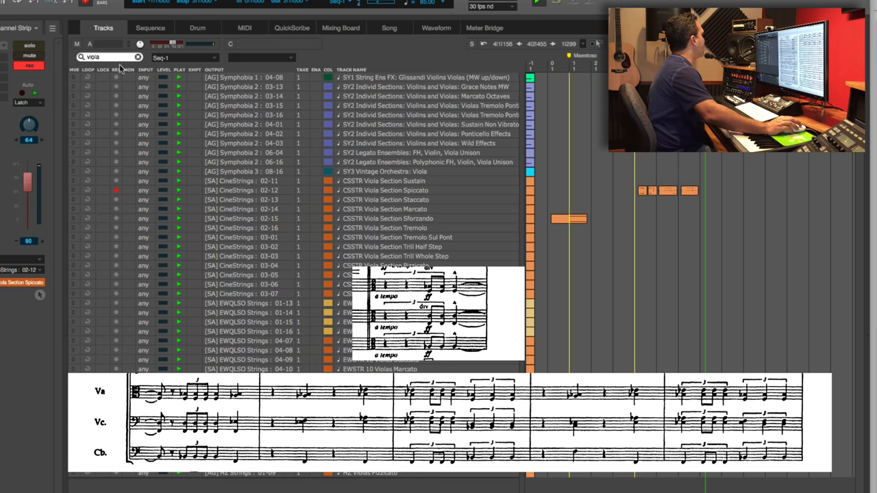
Step: Filter the track list back to the EWPC Glockenspiel tracks
text(gld)
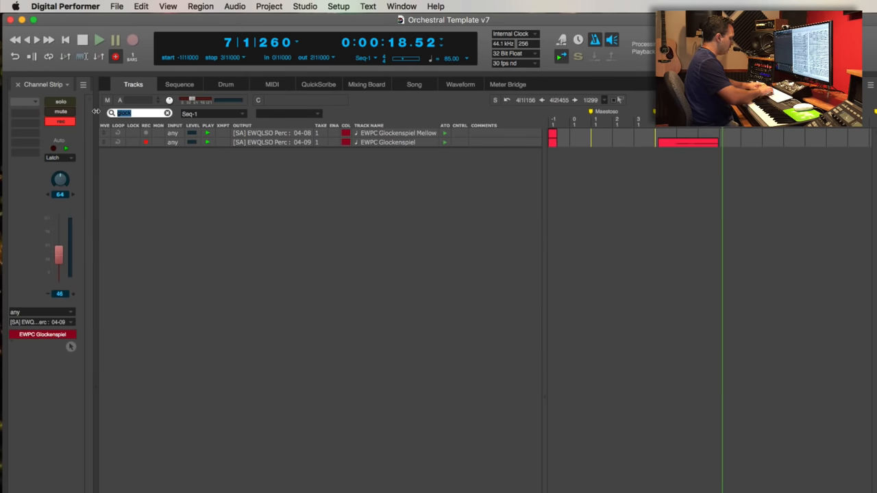
Step: Filter the track list for 'cello' to show Symphobia, CineStrings and EWQLSO cello tracks
text(cello)
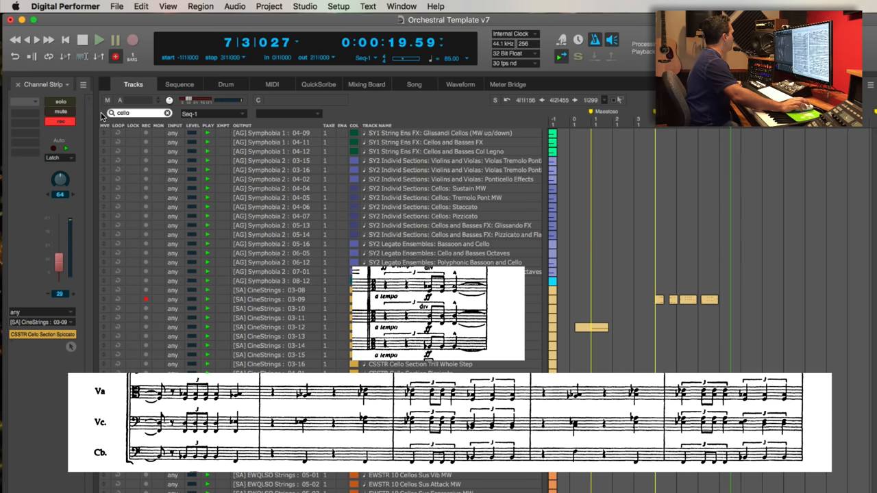
Step: Filter the track list by 'double' and arm CSSTR Double Bass Section Sforzando
text(4)
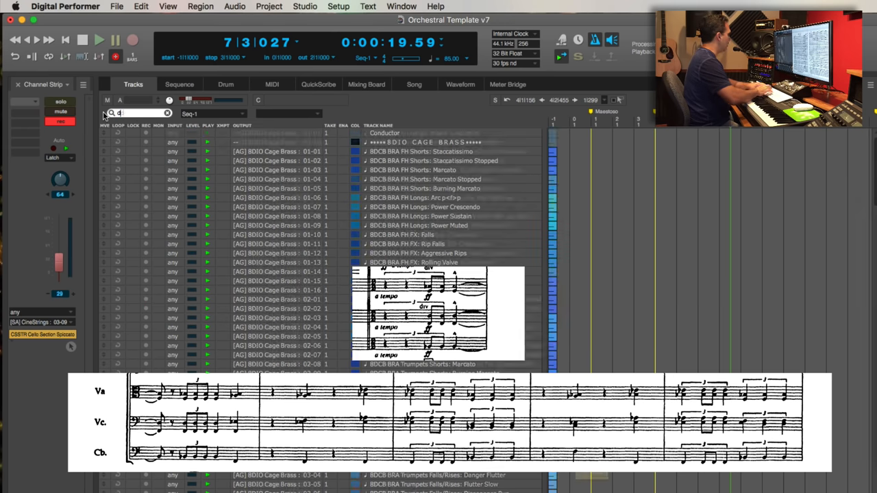
text(double)
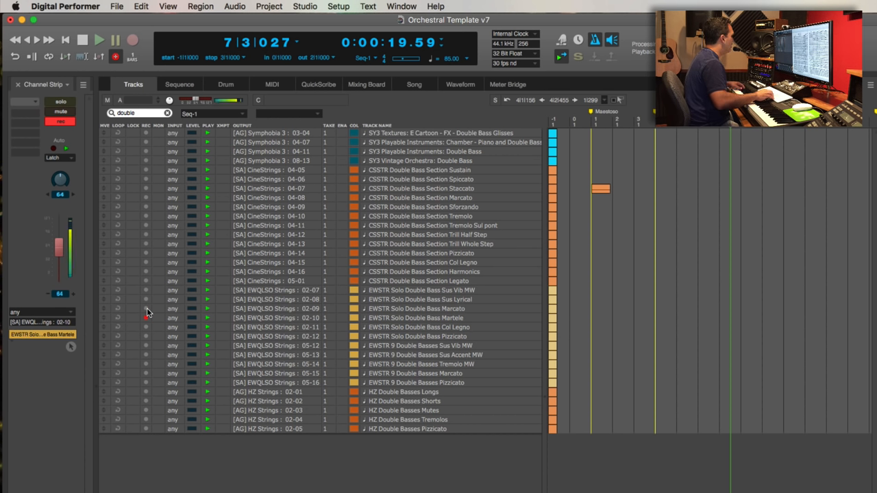
click(145, 345)
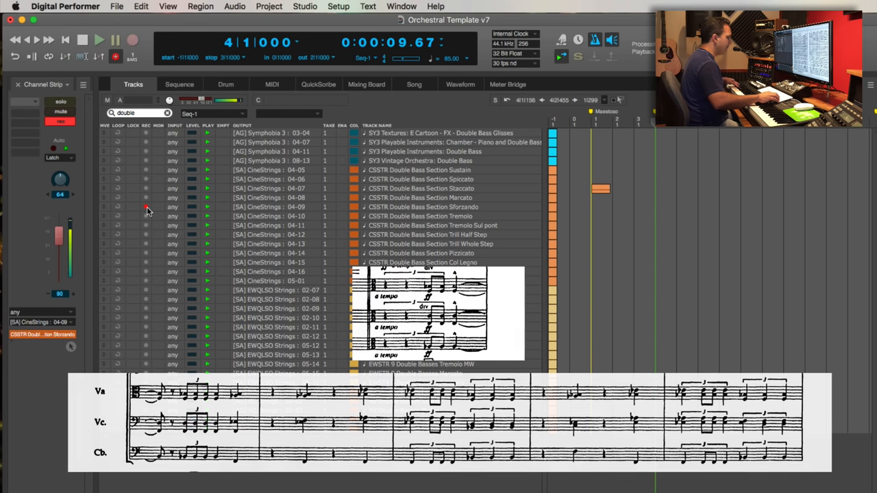
Step: Record the Cb contrabass part onto the armed double bass sforzando track
click(99, 39)
text(trumpet)
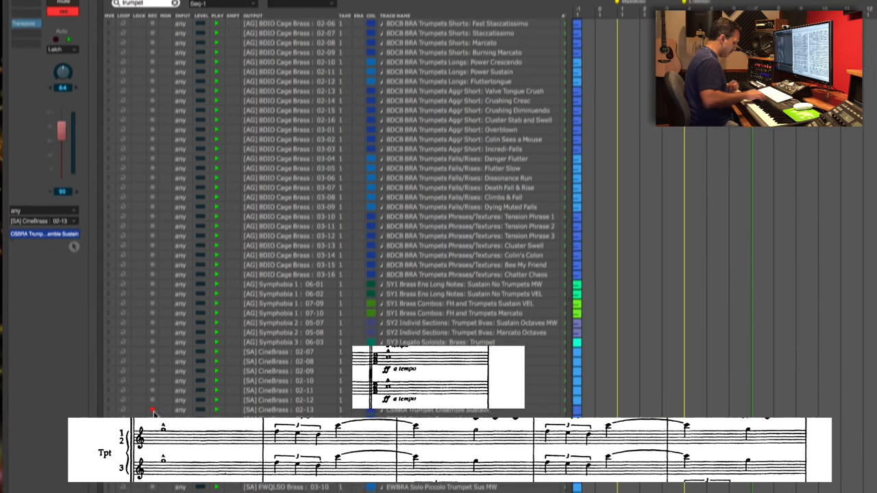
Step: Scroll the track list while recording the Tpt melody on CineBrass Trumpet Ensemble Sustain
scroll(down, 3)
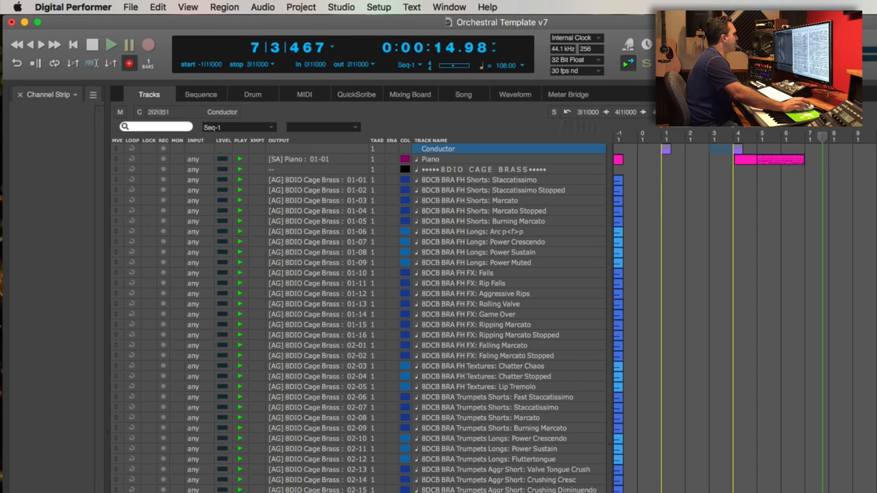
Step: Select bars 3–4 on the Conductor track with the full track list restored
click(301, 7)
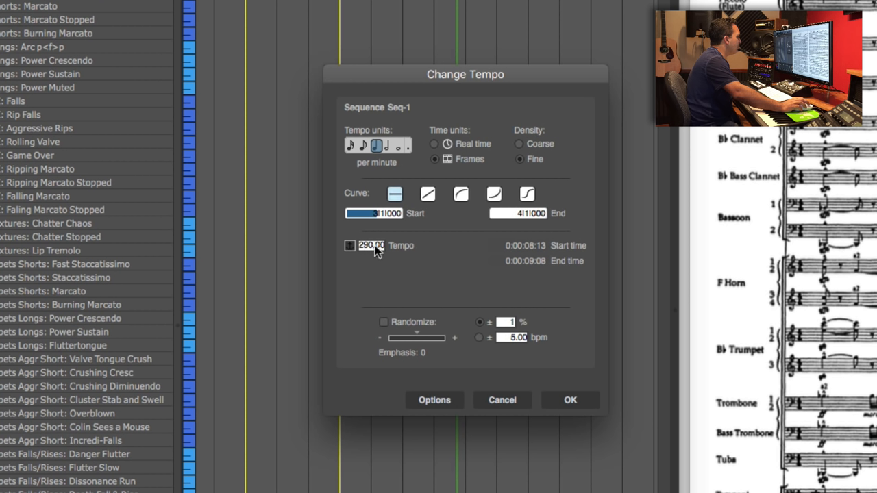
Step: Apply a linear tempo change from 108 to 95 across 3|1|000 to 4|1|000
click(428, 194)
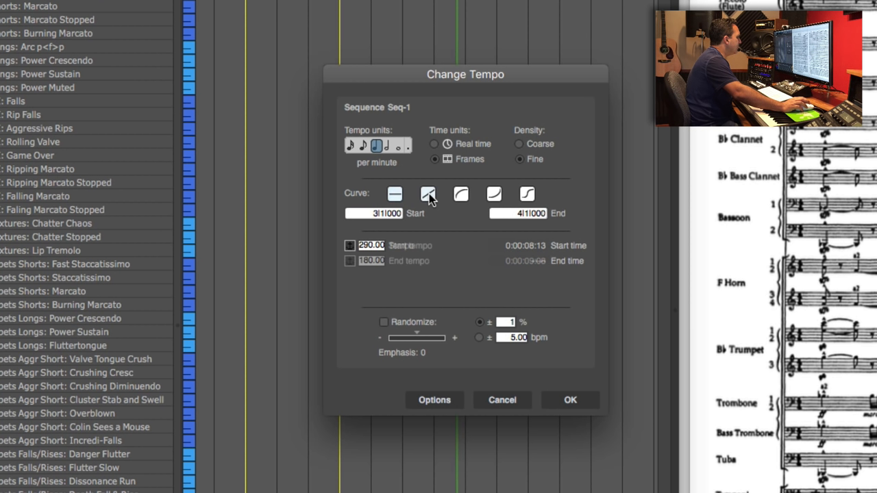
click(429, 194)
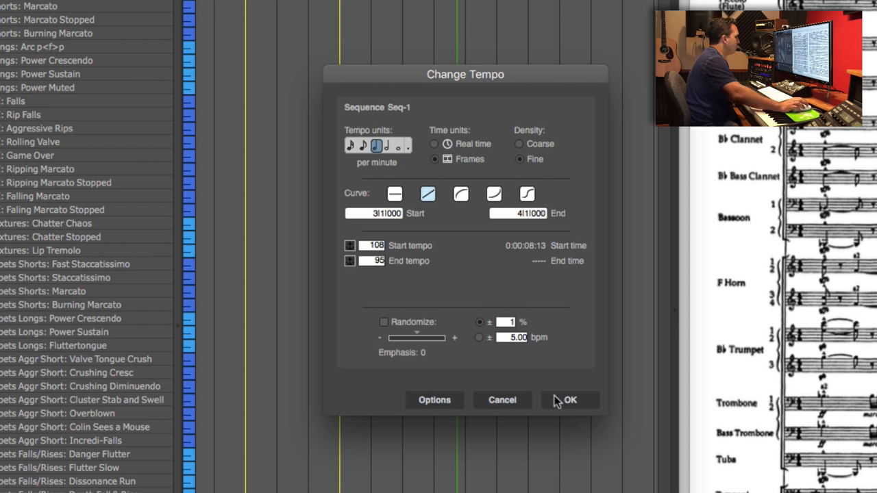
click(569, 400)
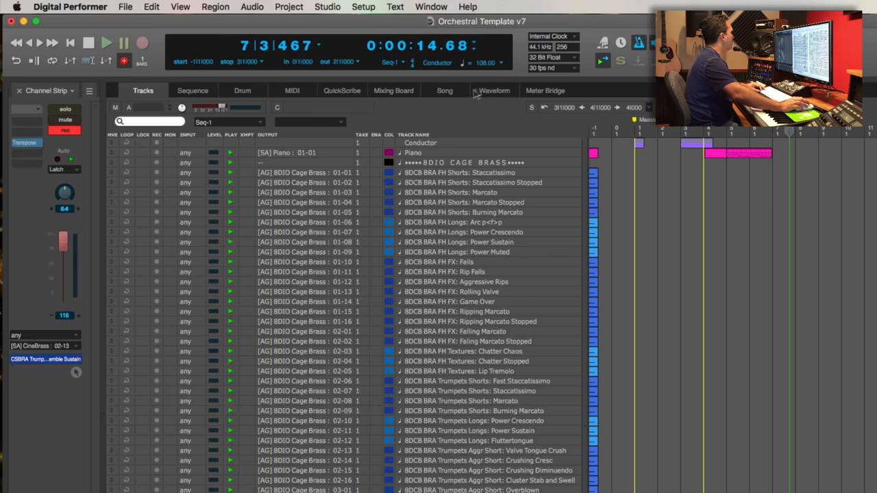
Step: Rewind to 1|1|000 and play the full Star Wars sequence
click(438, 62)
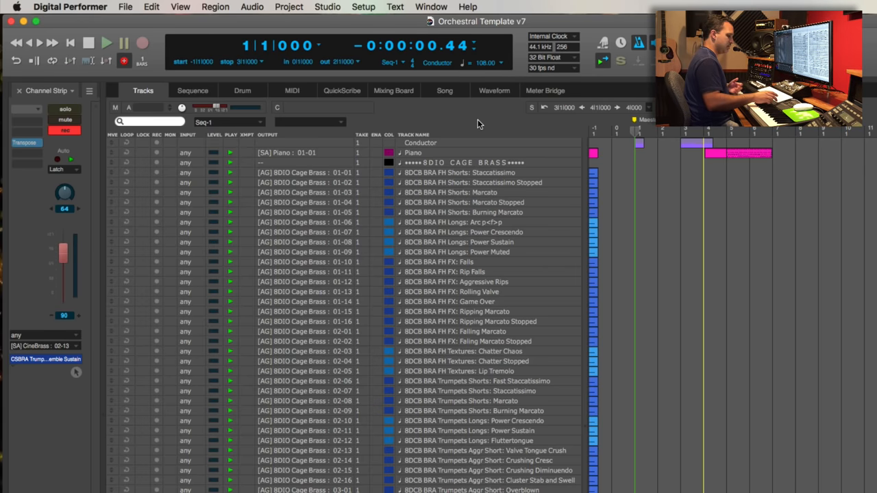
click(106, 42)
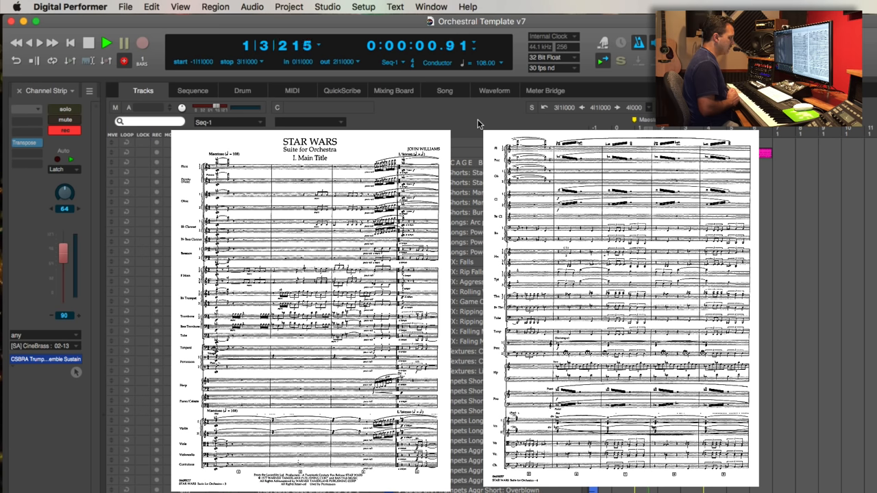
click(106, 42)
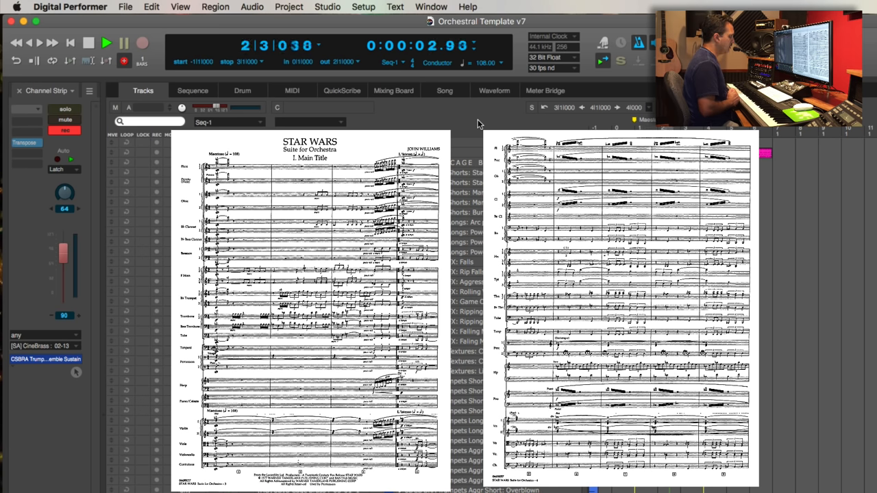